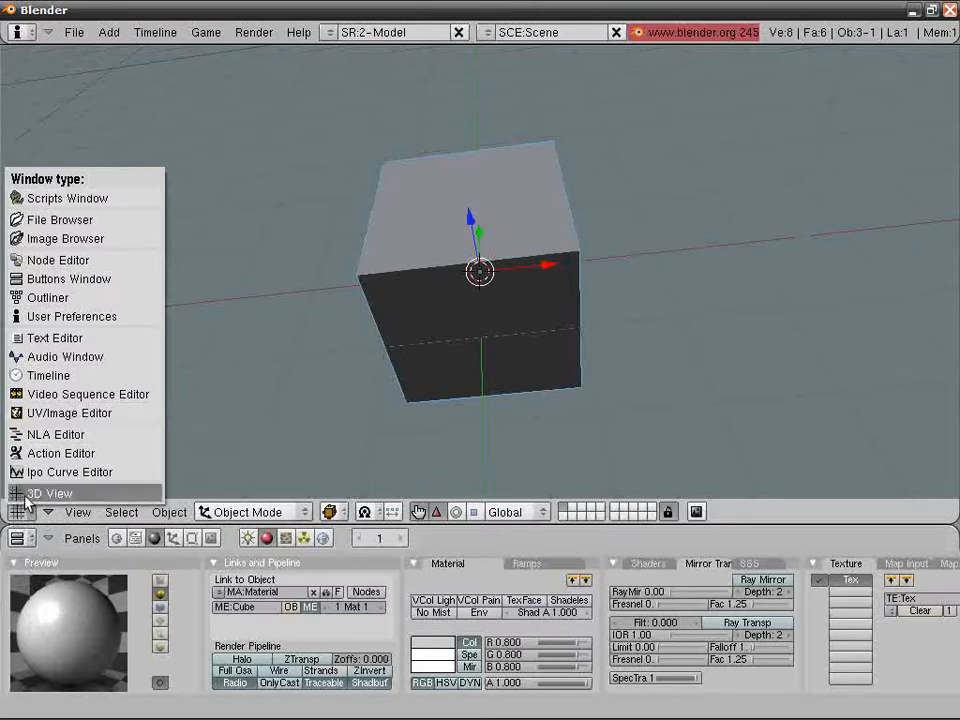
{"action": "mouse_move", "coordinate": [40, 425]}
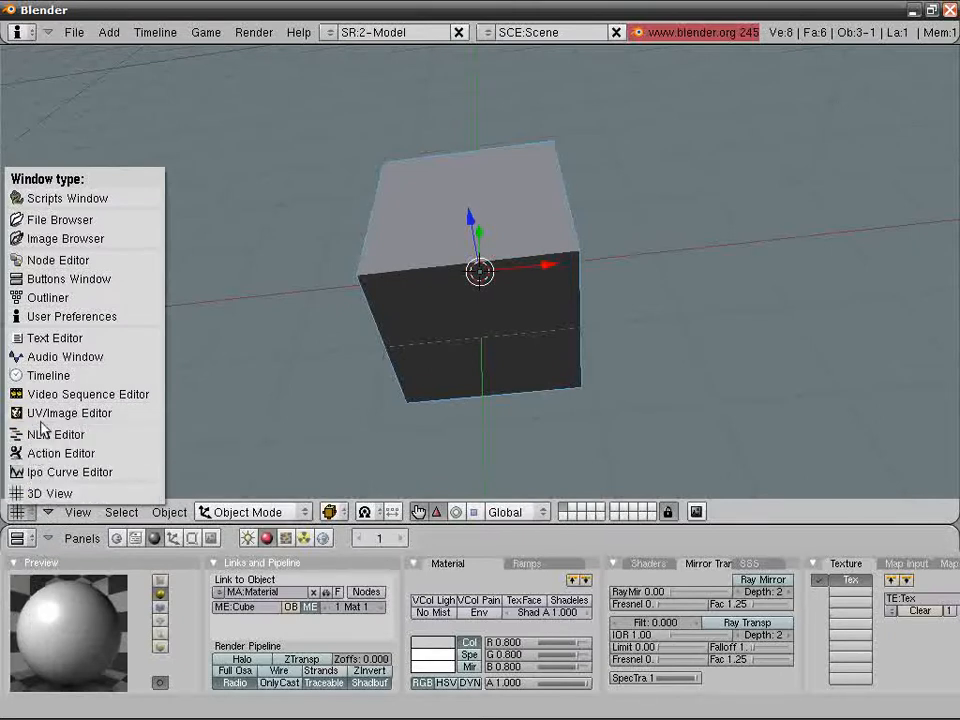
{"action": "mouse_move", "coordinate": [72, 316]}
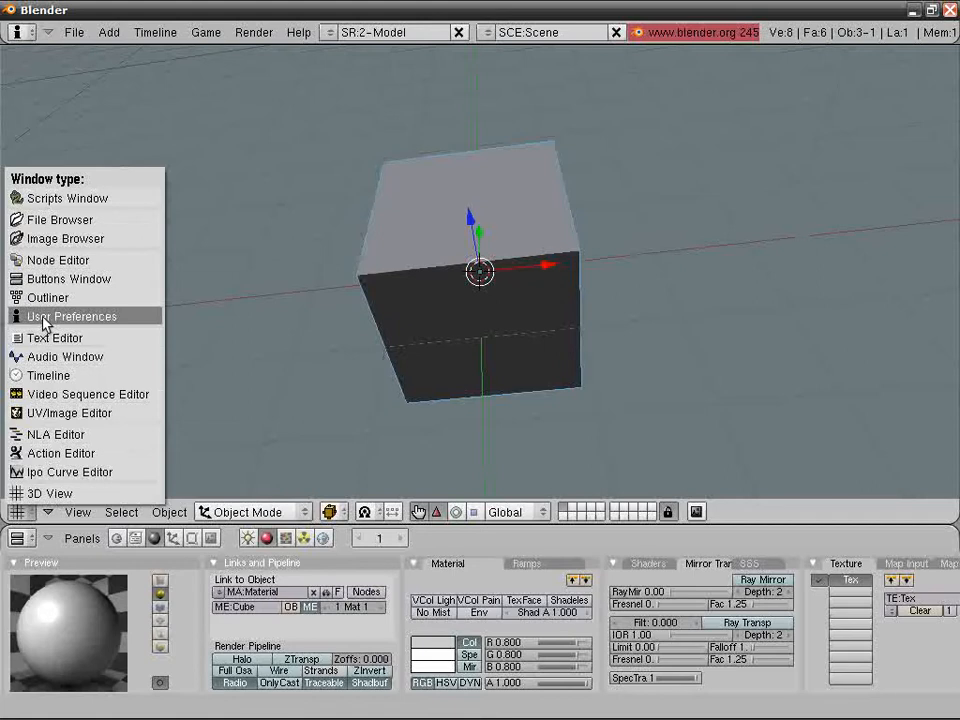
Switch the main area to User Preferences and show the View & Controls settings
{"action": "left_click", "coordinate": [71, 316]}
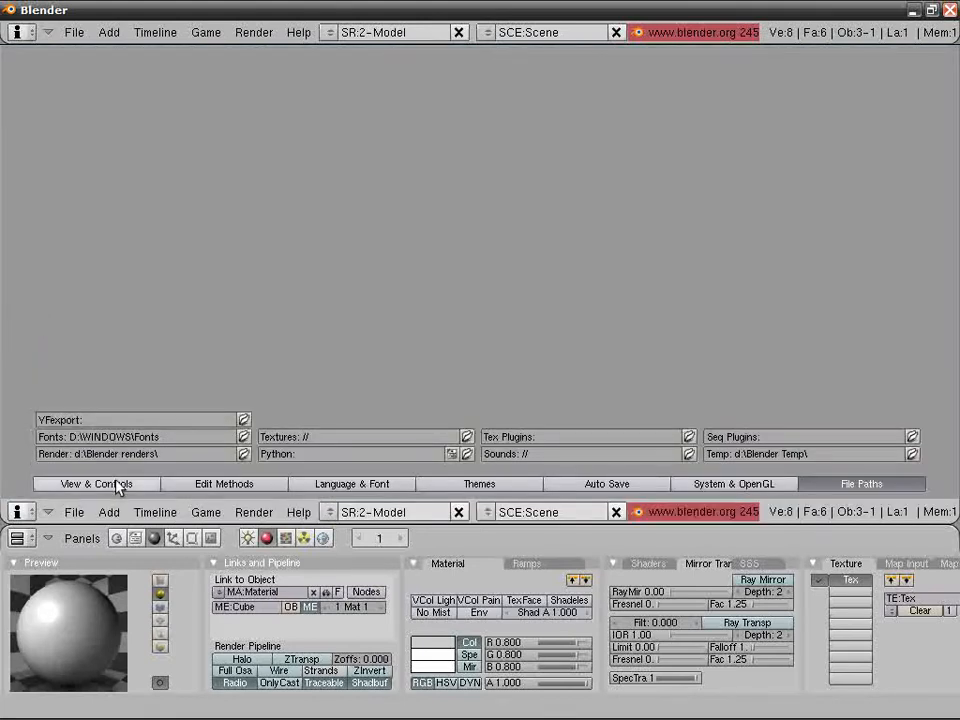
{"action": "left_click", "coordinate": [96, 483]}
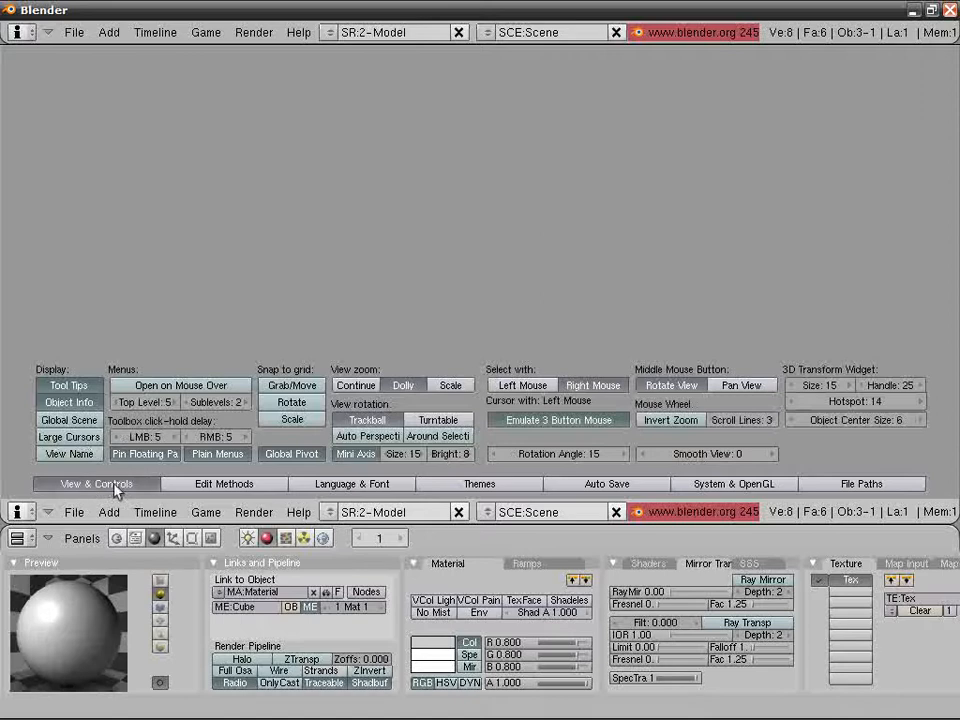
{"action": "mouse_move", "coordinate": [148, 413]}
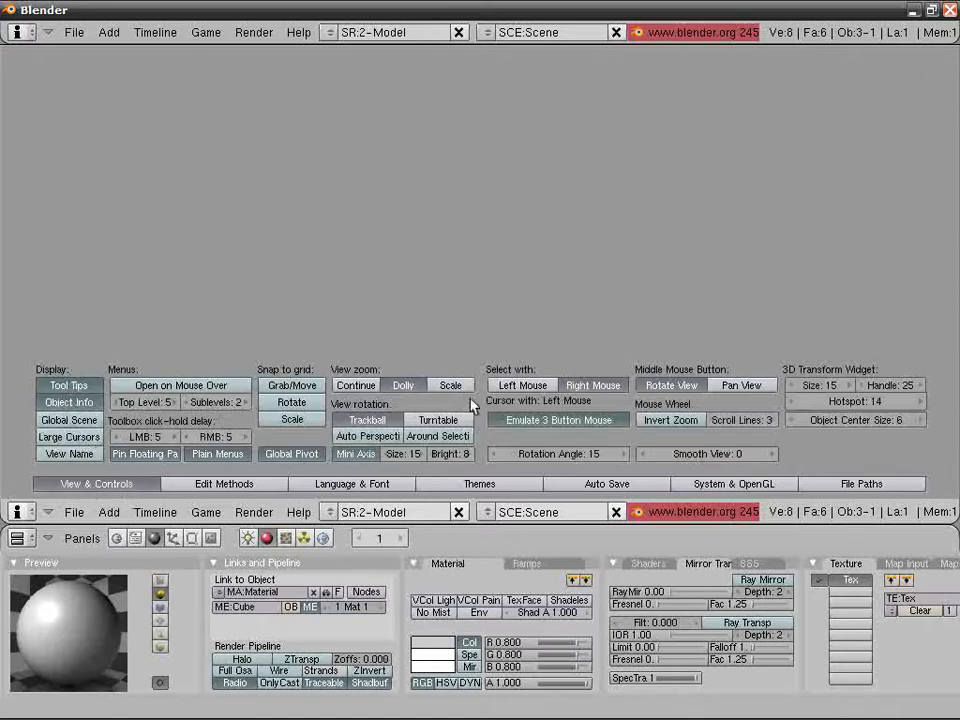
{"action": "mouse_move", "coordinate": [570, 453]}
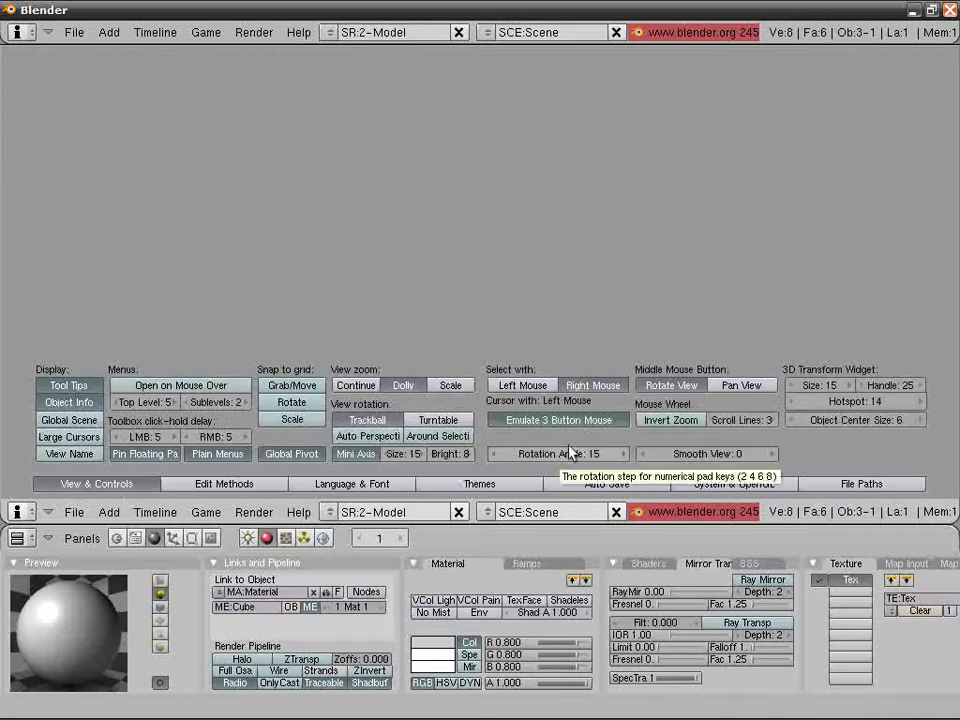
{"action": "mouse_move", "coordinate": [350, 390]}
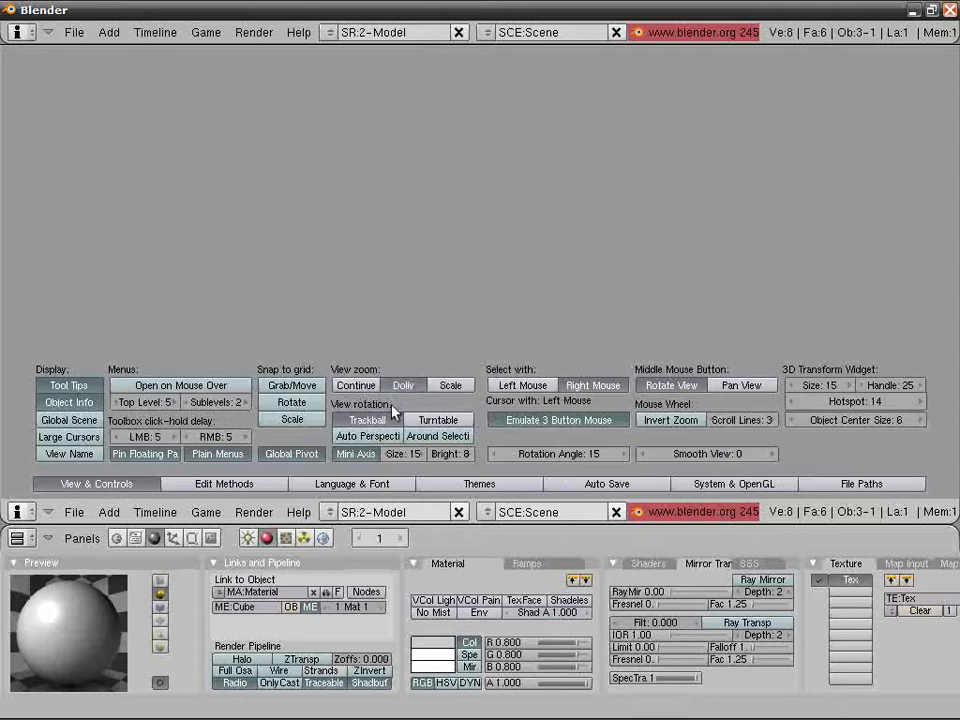
{"action": "mouse_move", "coordinate": [418, 402]}
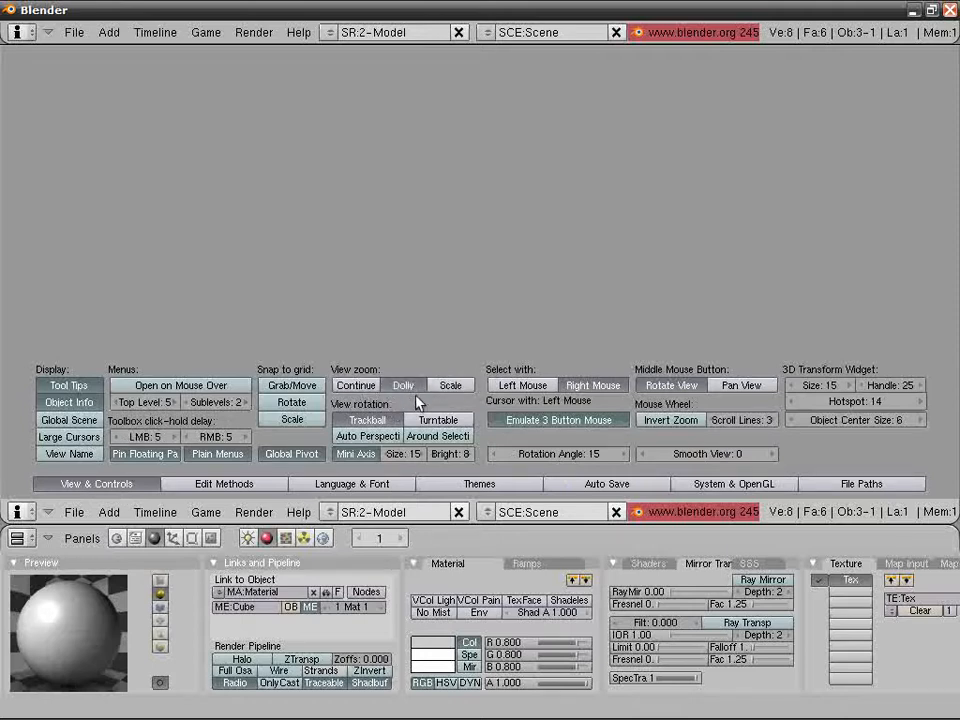
{"action": "mouse_move", "coordinate": [372, 403]}
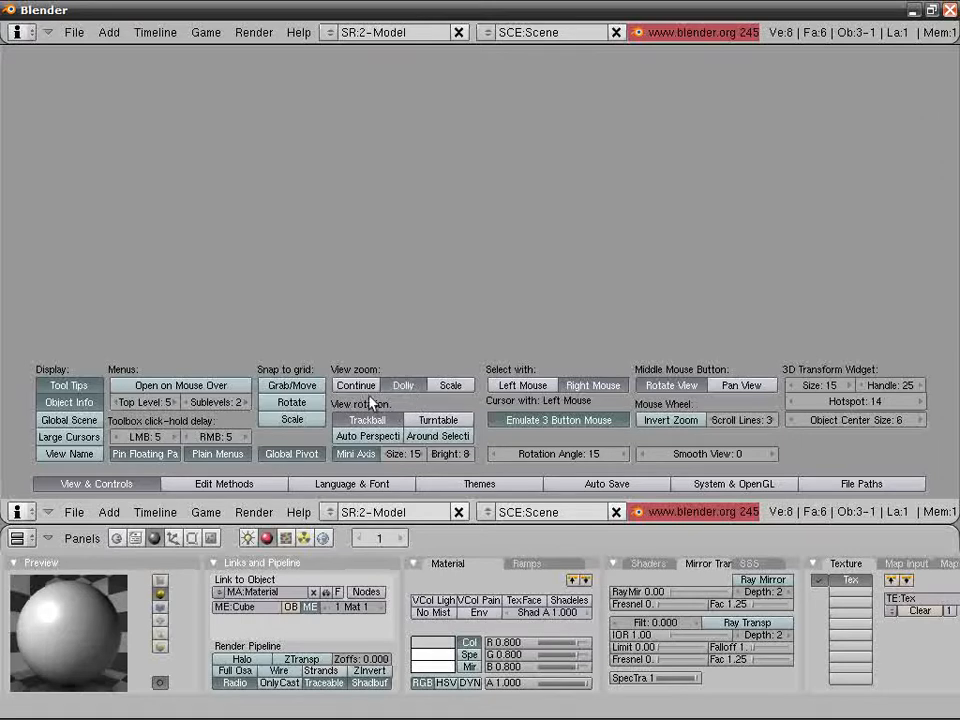
{"action": "mouse_move", "coordinate": [348, 350]}
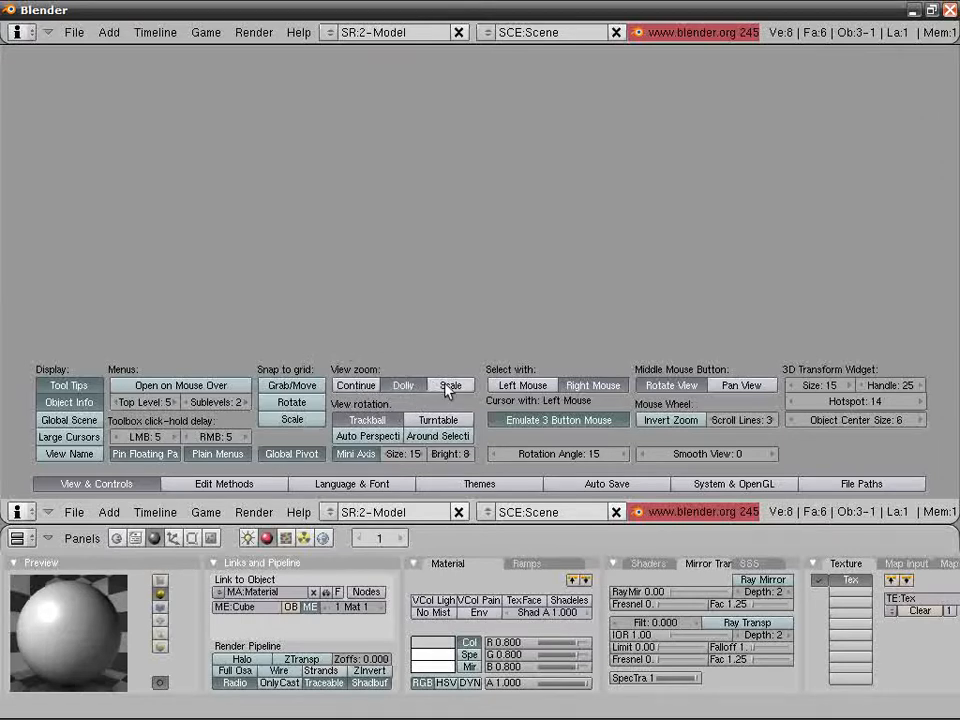
{"action": "mouse_move", "coordinate": [450, 385]}
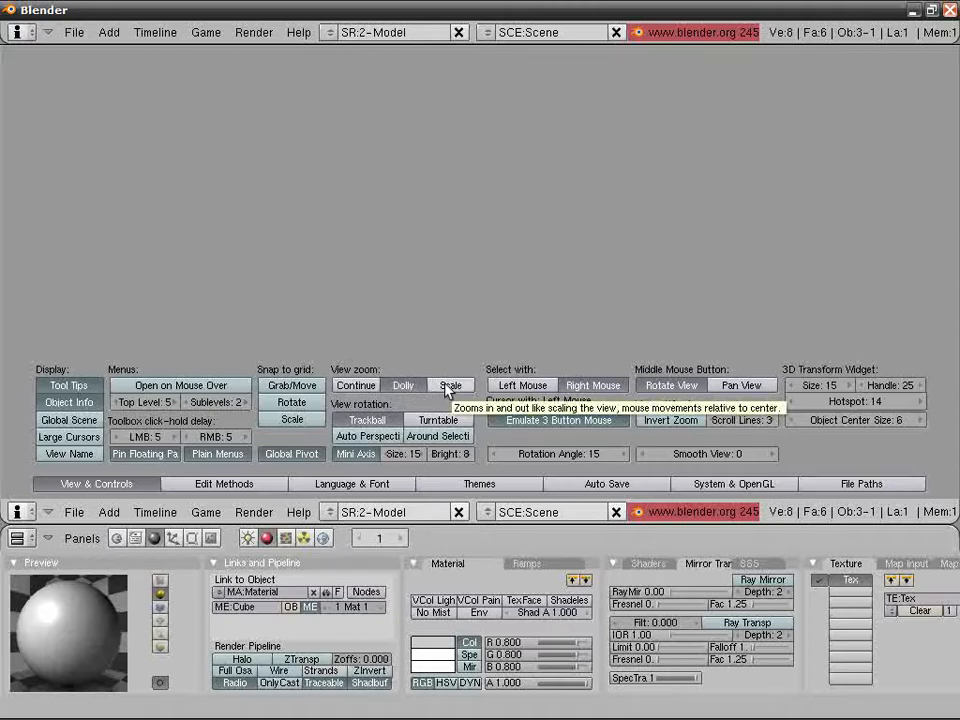
{"action": "mouse_move", "coordinate": [248, 489]}
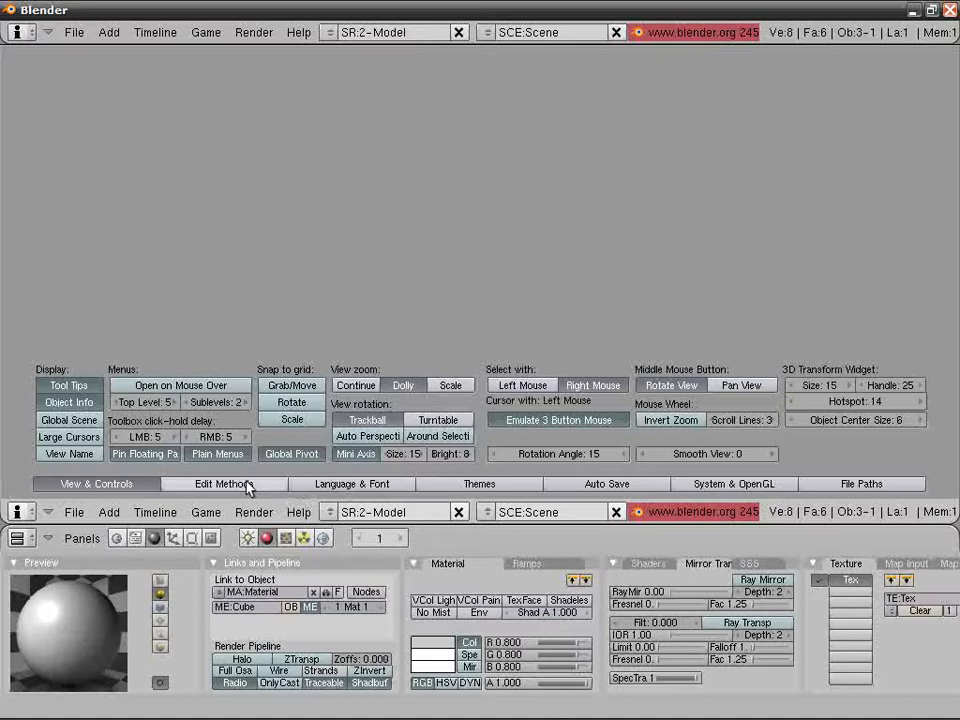
Show the Edit Methods preferences for undo steps, auto keyframe and duplicate-with-object options
{"action": "left_click", "coordinate": [224, 484]}
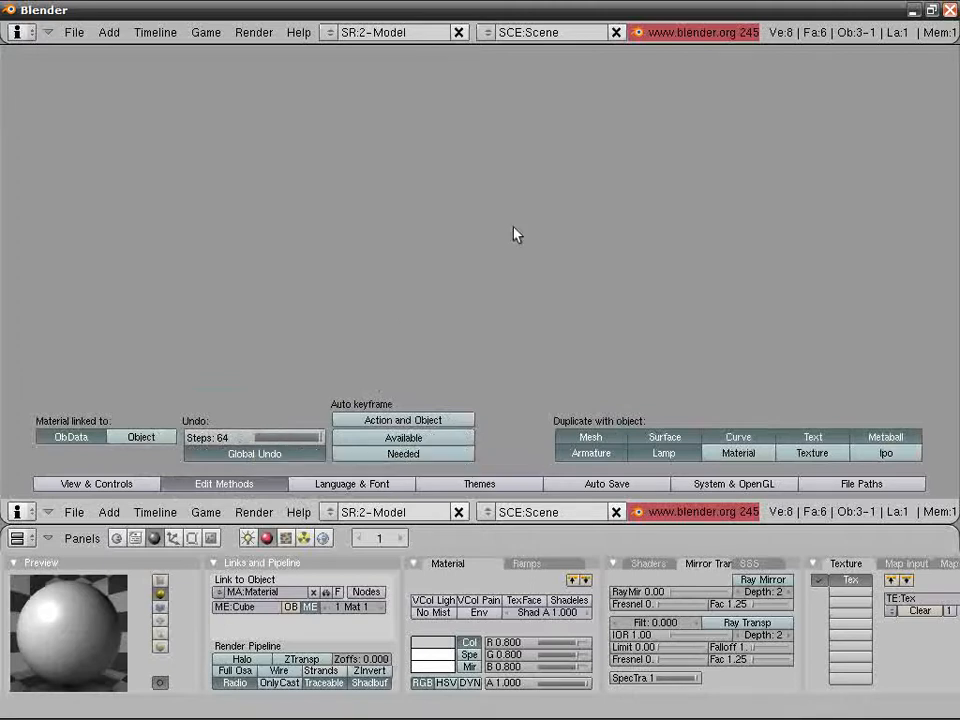
{"action": "mouse_move", "coordinate": [231, 438]}
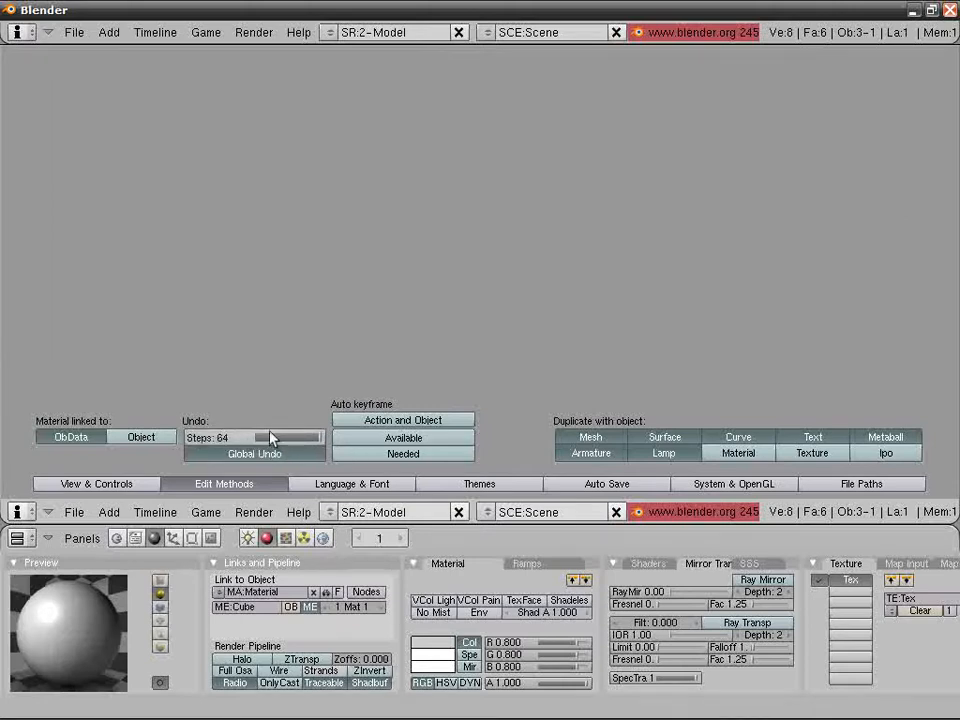
{"action": "mouse_move", "coordinate": [250, 437]}
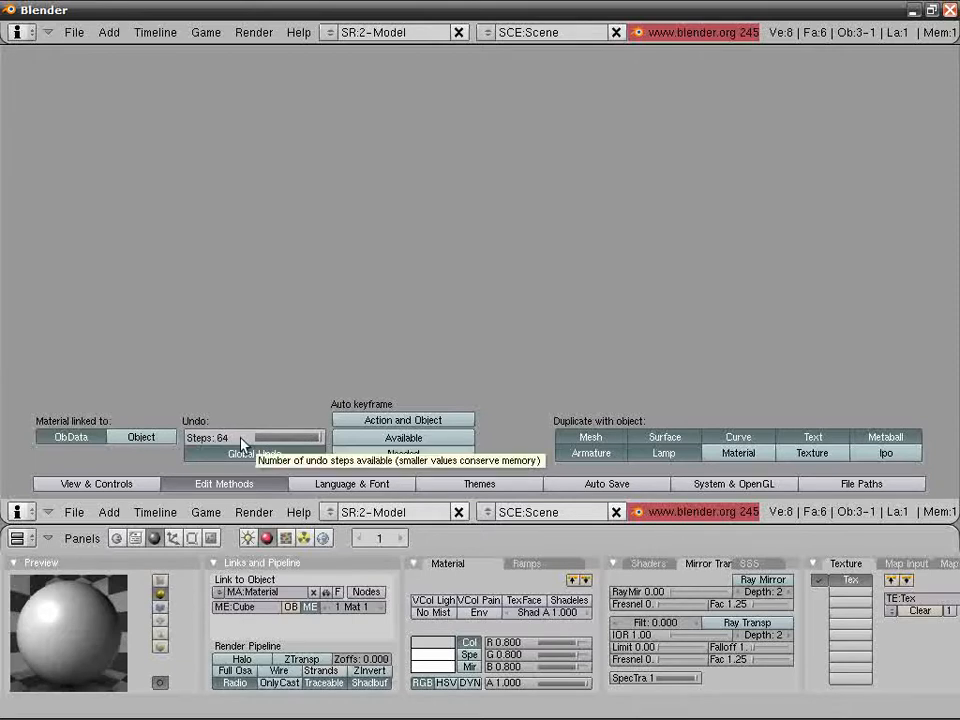
{"action": "mouse_move", "coordinate": [368, 398]}
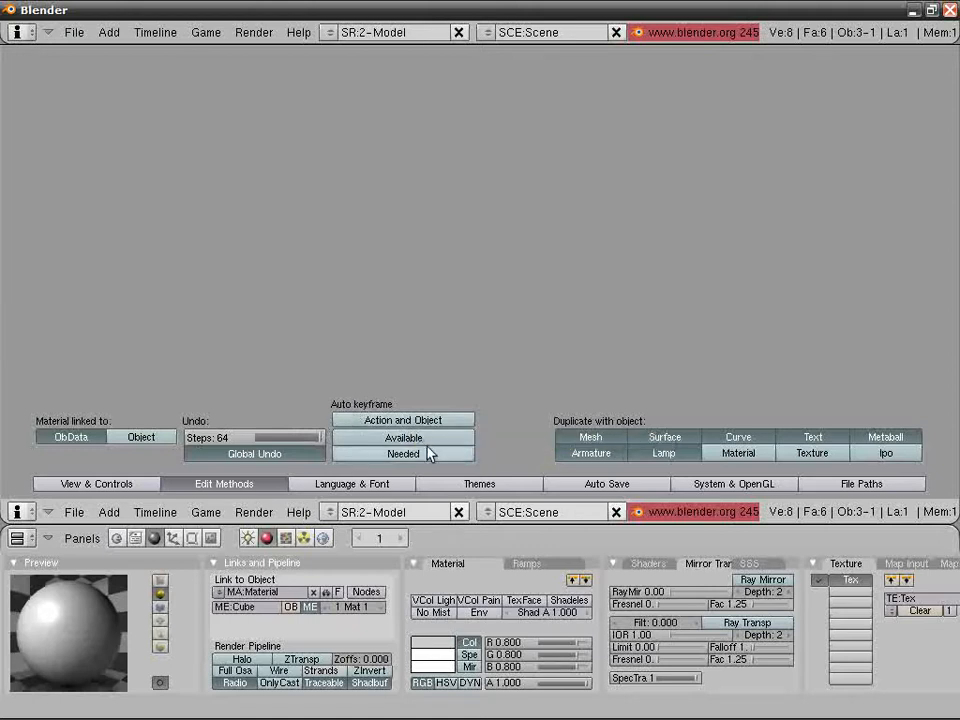
{"action": "mouse_move", "coordinate": [403, 453]}
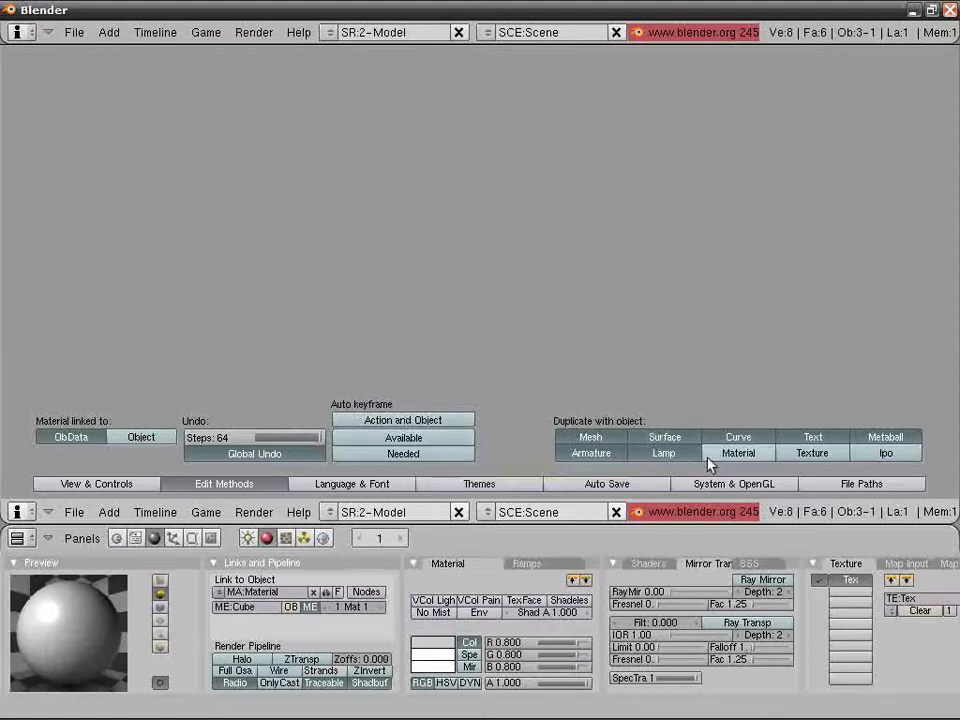
{"action": "mouse_move", "coordinate": [738, 453]}
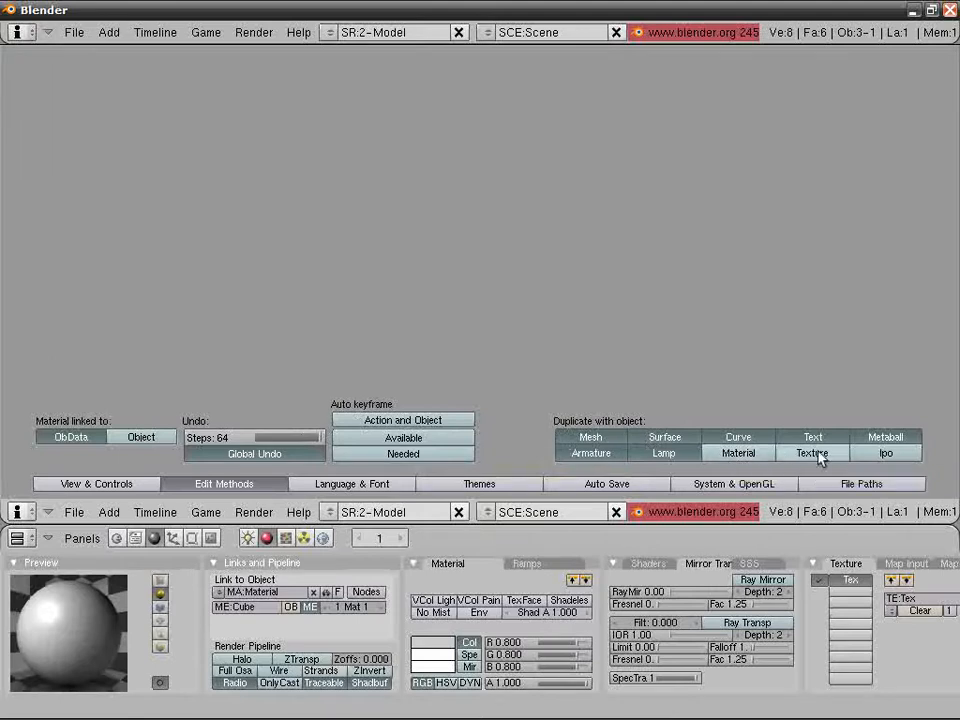
{"action": "mouse_move", "coordinate": [884, 453]}
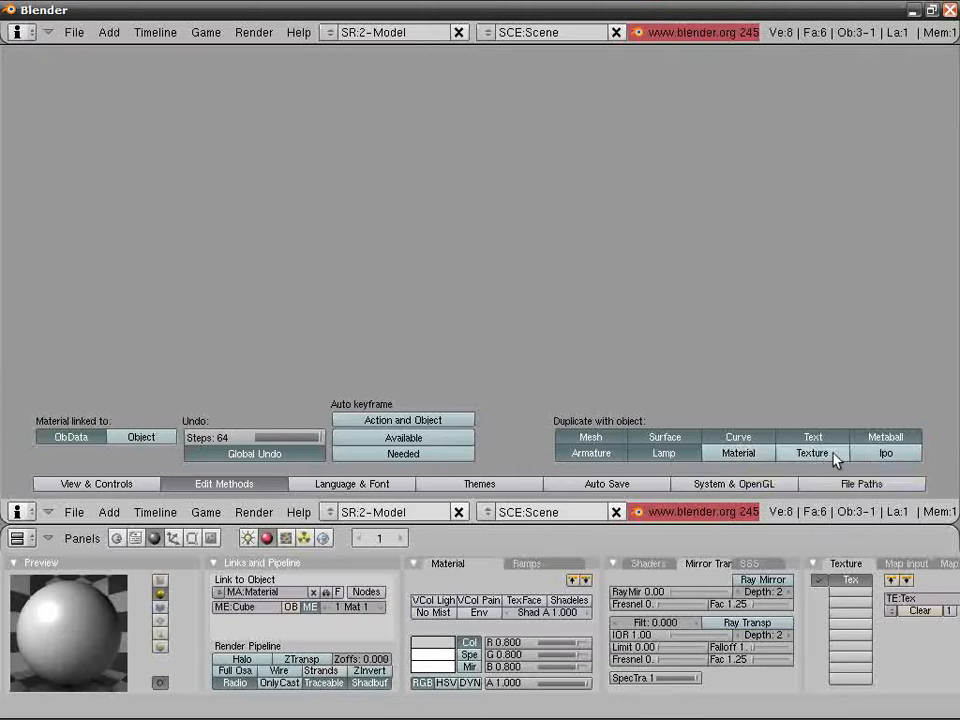
{"action": "mouse_move", "coordinate": [850, 465]}
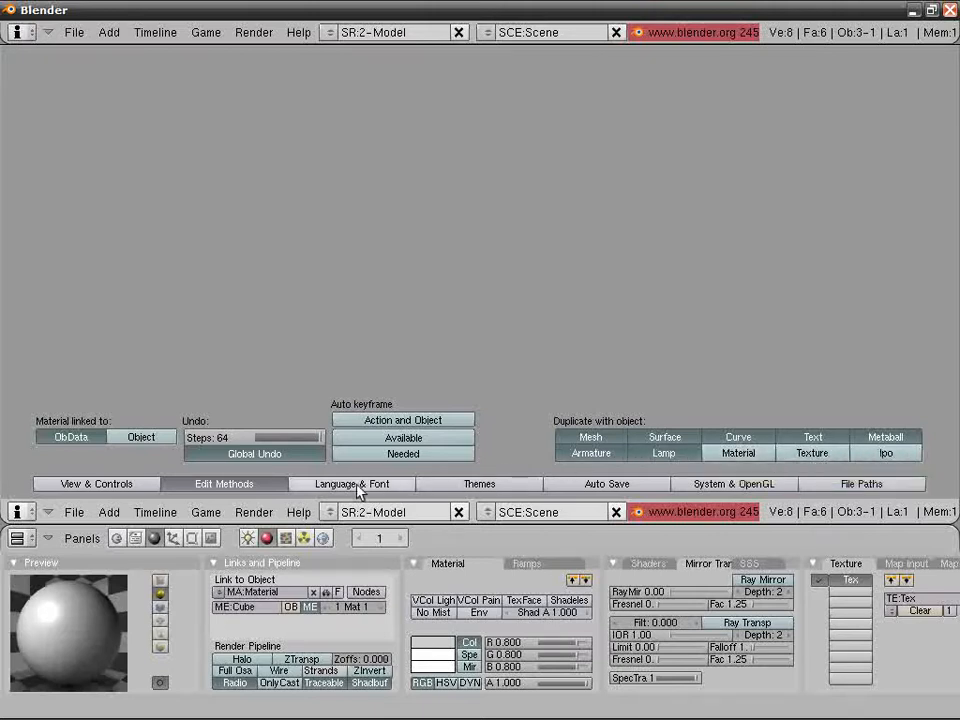
Open the Language & Font preferences and turn on International Fonts
{"action": "left_click", "coordinate": [351, 483]}
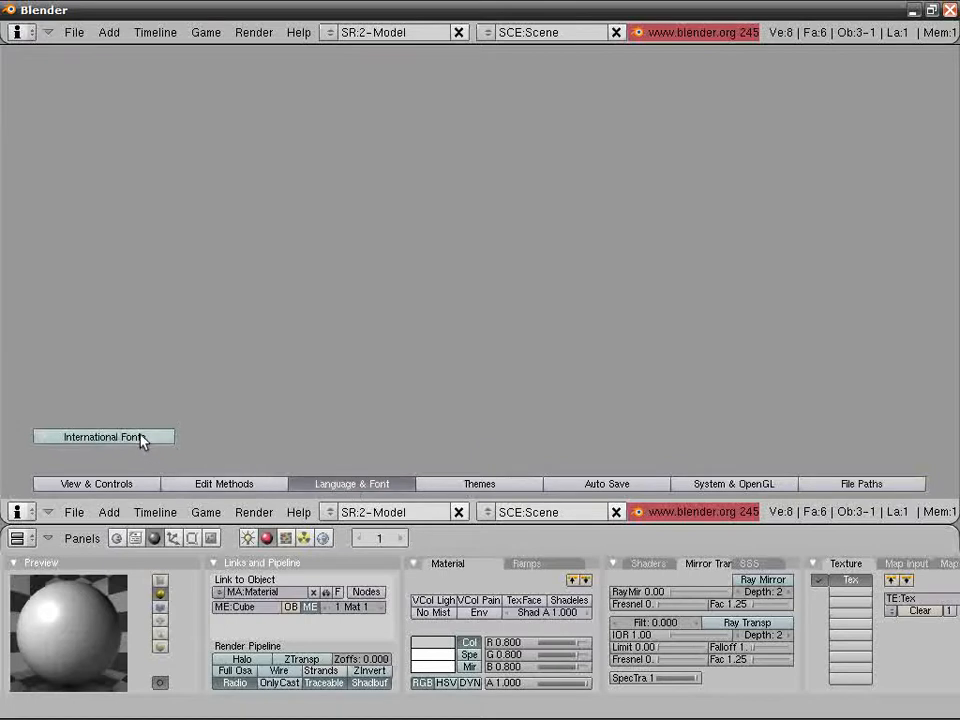
{"action": "left_click", "coordinate": [103, 437]}
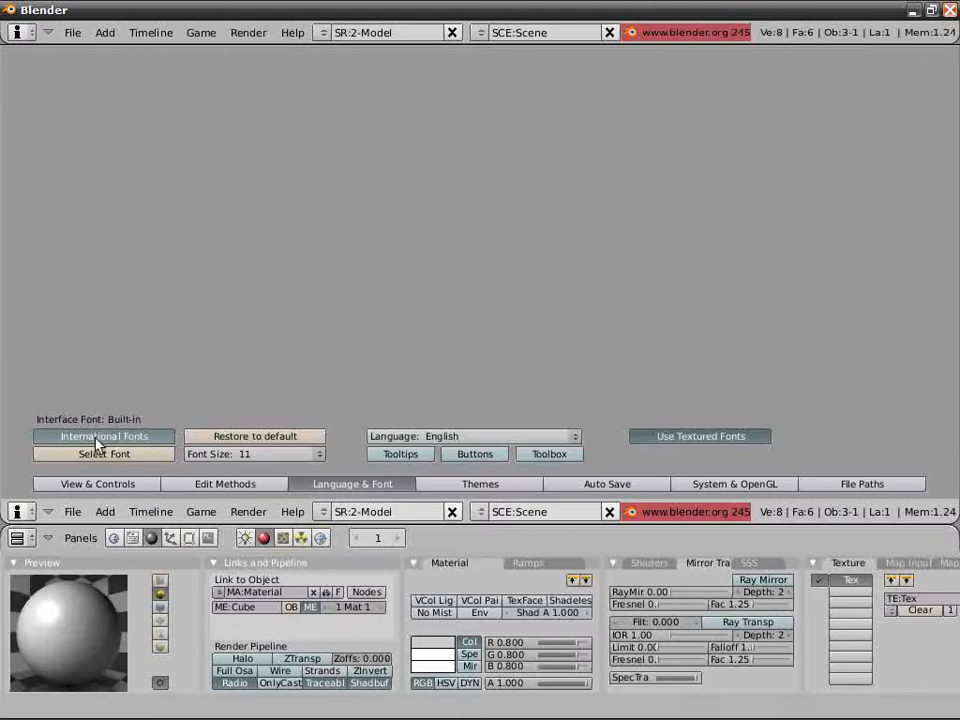
{"action": "mouse_move", "coordinate": [104, 453]}
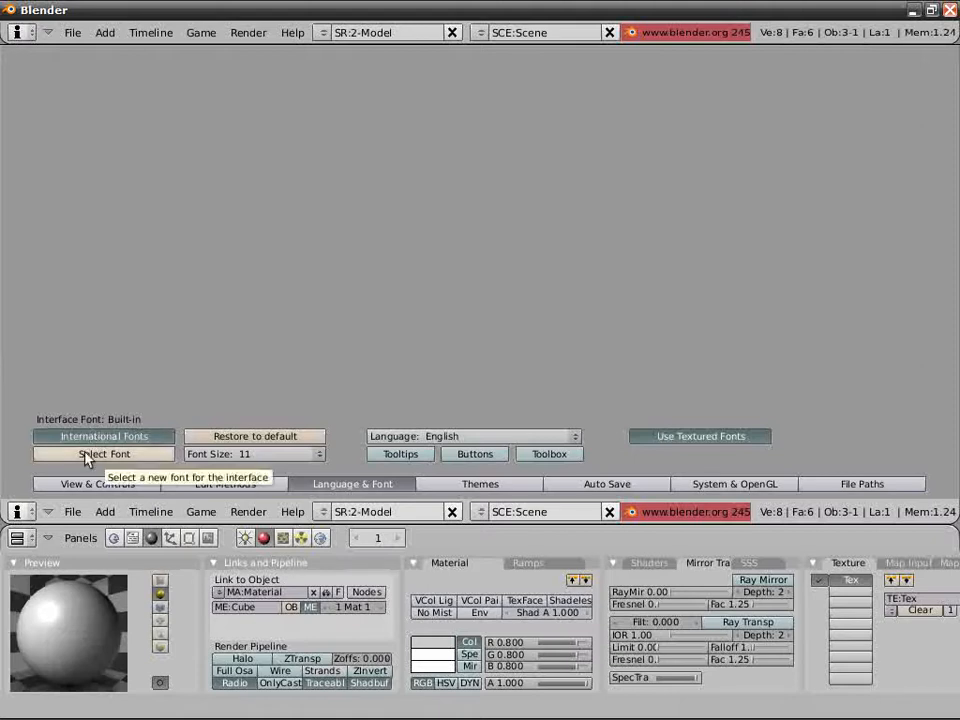
Browse the Windows fonts folder for a new interface font file, CRYSISB.TTF
{"action": "left_click", "coordinate": [103, 453]}
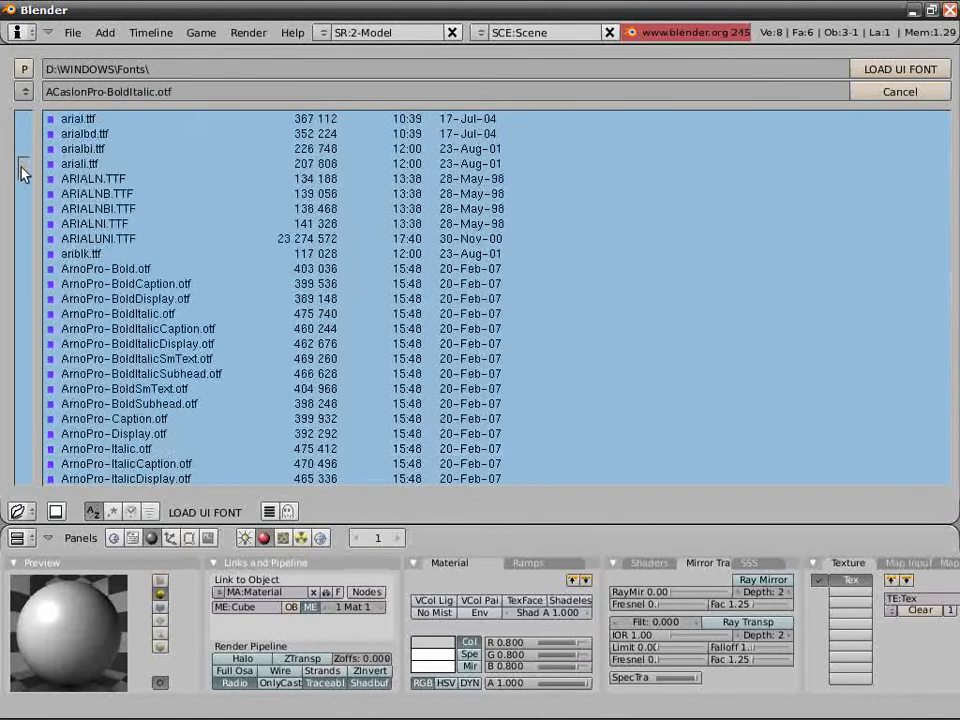
{"action": "scroll", "scroll_direction": "down", "scroll_amount": 3}
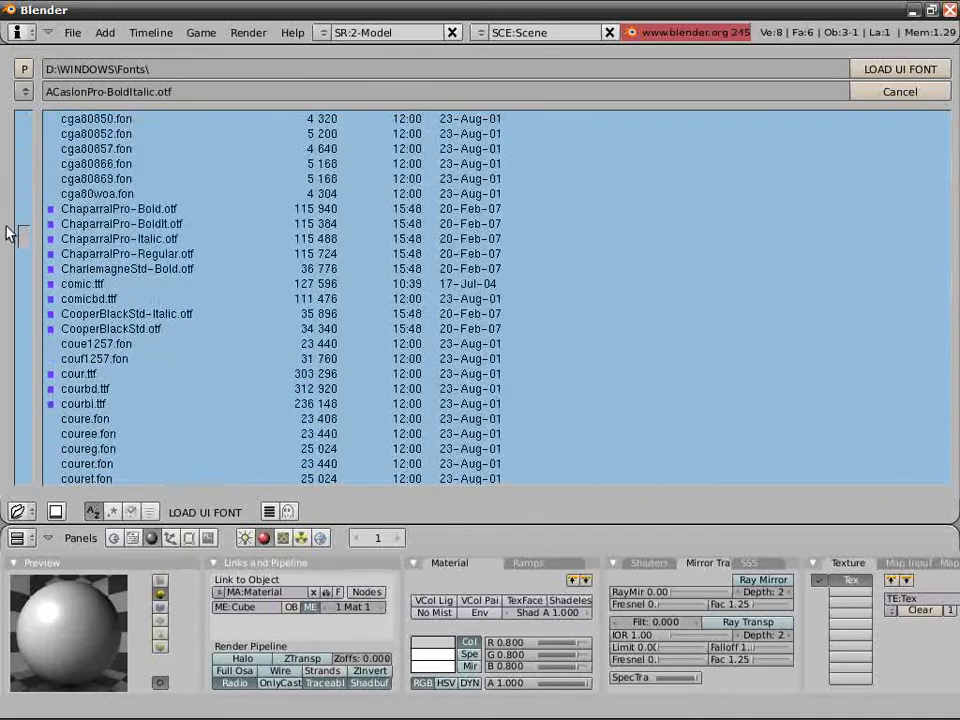
{"action": "scroll", "scroll_direction": "down", "scroll_amount": 3}
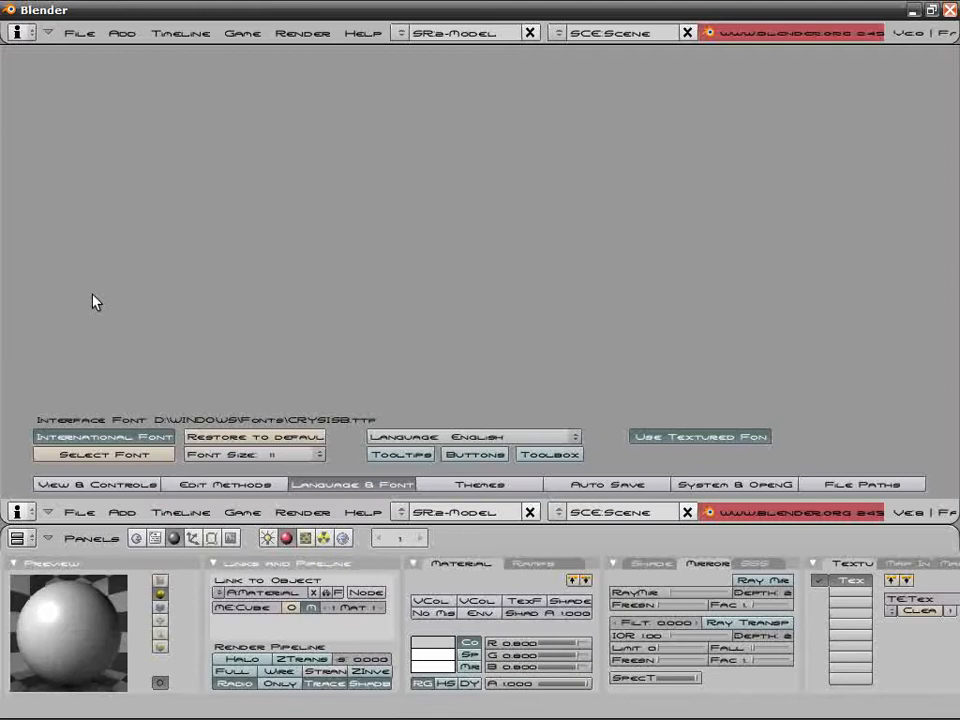
{"action": "mouse_move", "coordinate": [662, 427]}
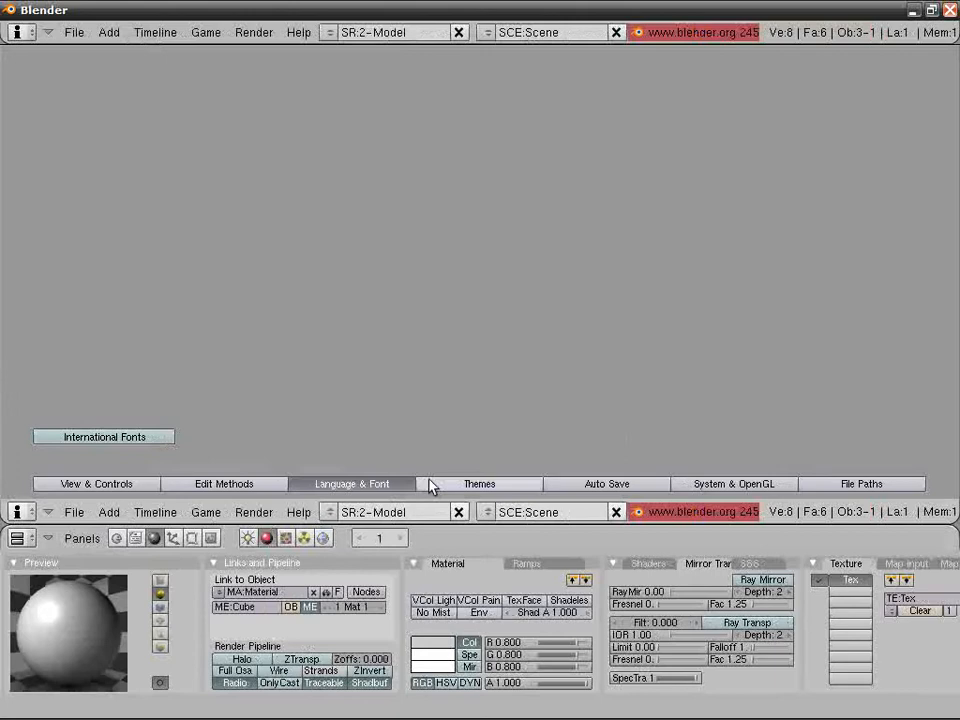
In Themes, set panel alignment to Horizontal and select the Max-view theme
{"action": "left_click", "coordinate": [479, 483]}
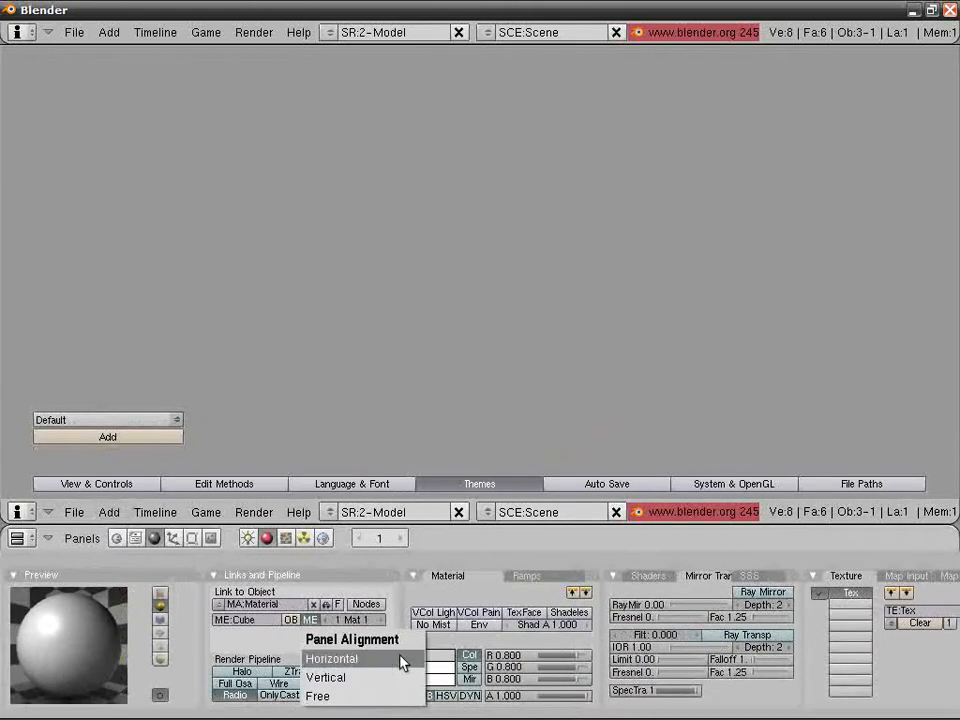
{"action": "left_click", "coordinate": [332, 658]}
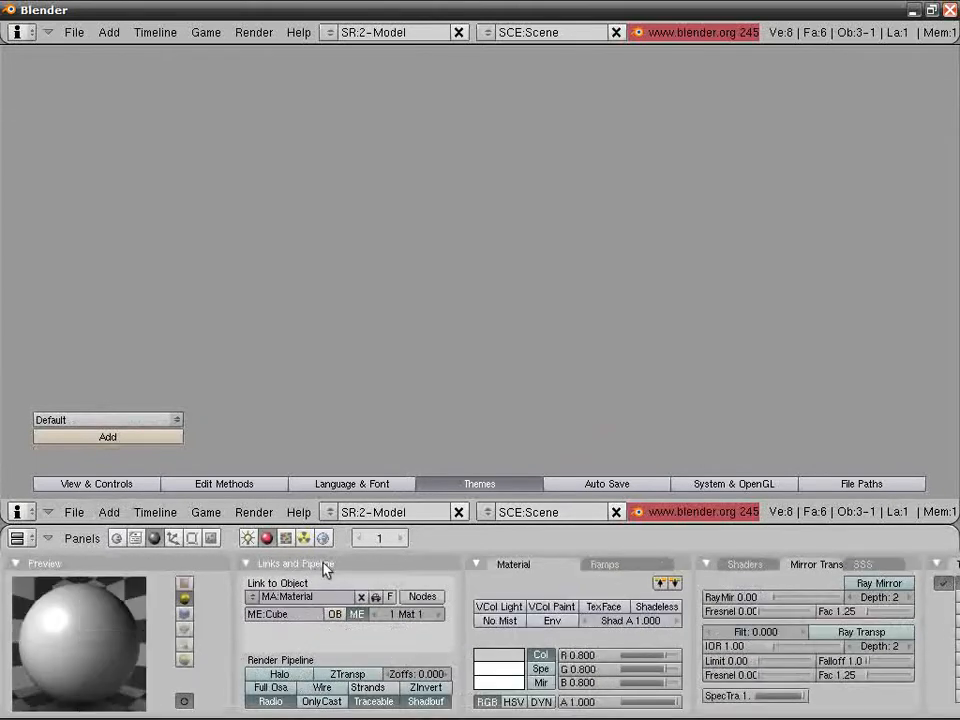
{"action": "mouse_move", "coordinate": [362, 455]}
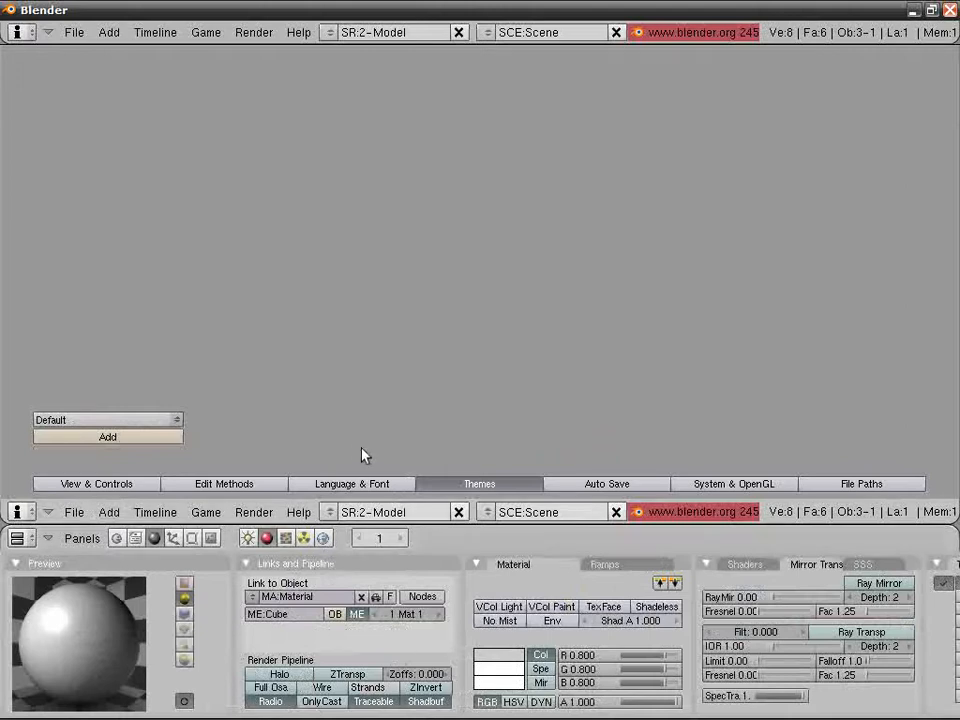
{"action": "mouse_move", "coordinate": [183, 427]}
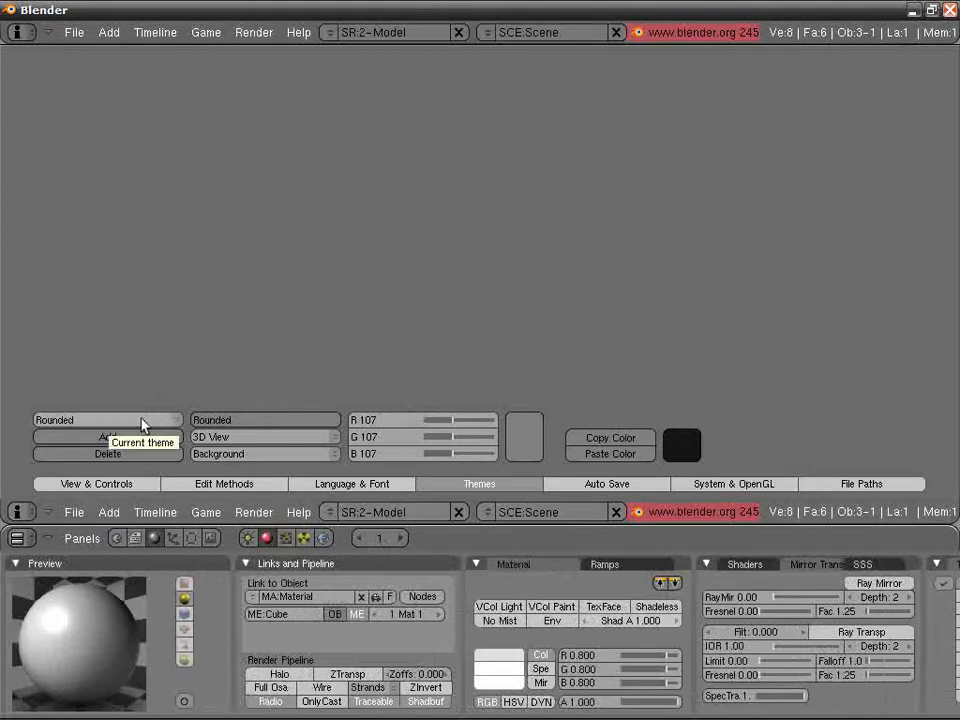
{"action": "left_click", "coordinate": [107, 419]}
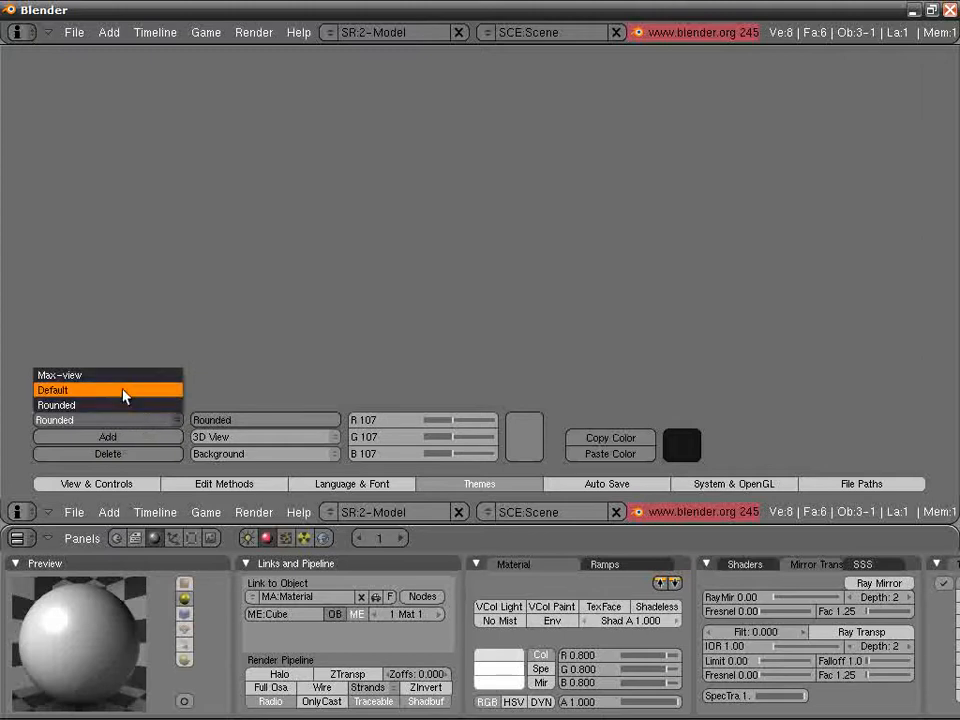
{"action": "left_click", "coordinate": [108, 374]}
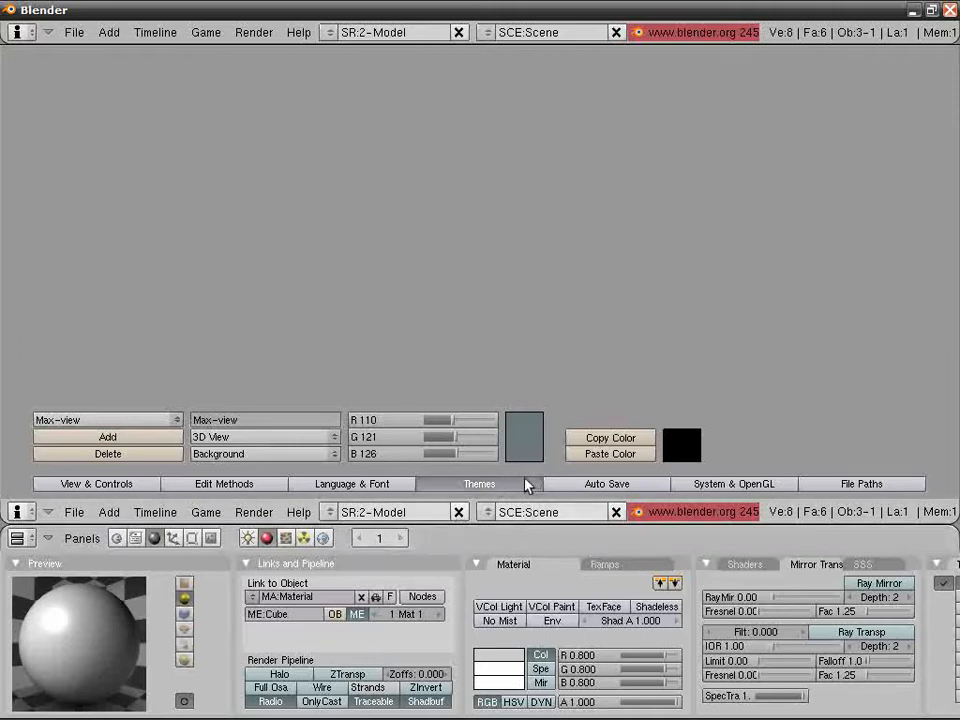
Show Auto Save settings: temp files every 2 minutes, 10 recent files
{"action": "left_click", "coordinate": [606, 483]}
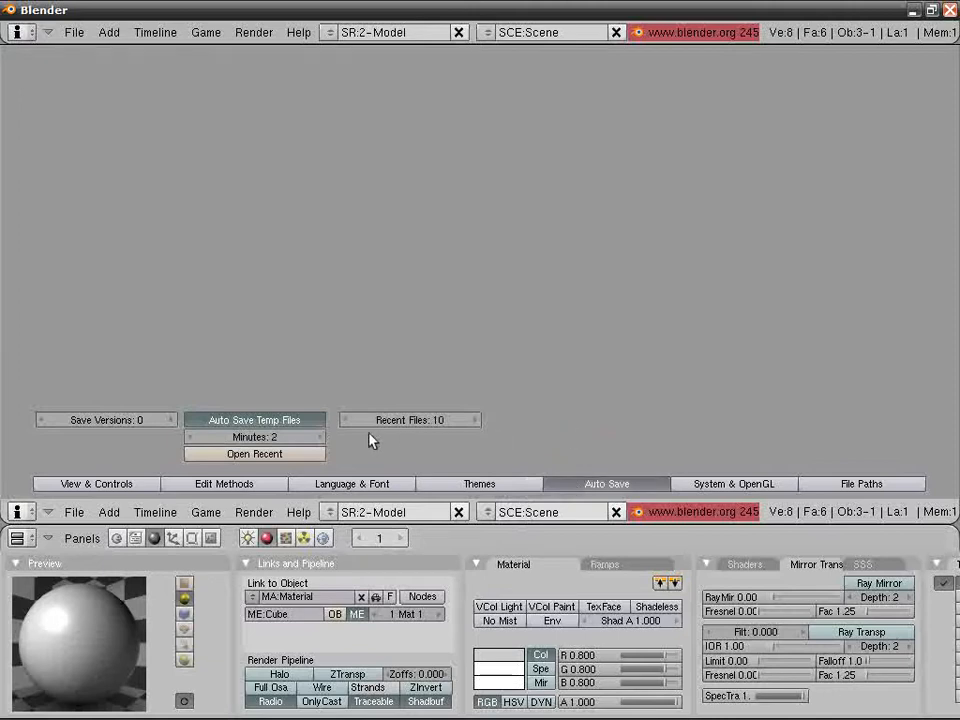
{"action": "mouse_move", "coordinate": [253, 419]}
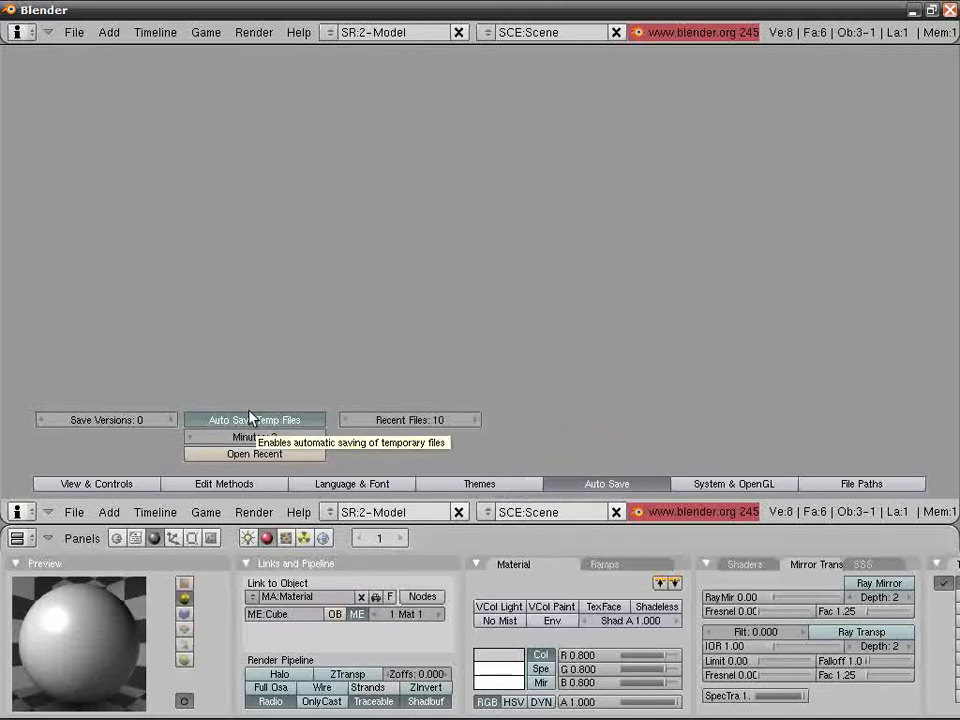
{"action": "mouse_move", "coordinate": [297, 393]}
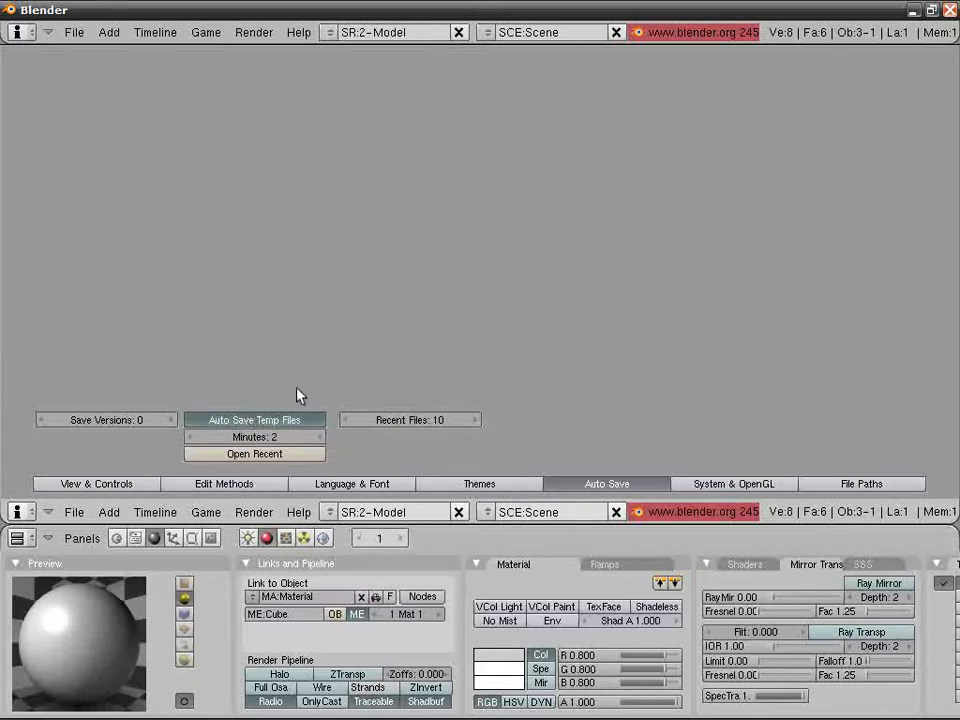
{"action": "mouse_move", "coordinate": [325, 427]}
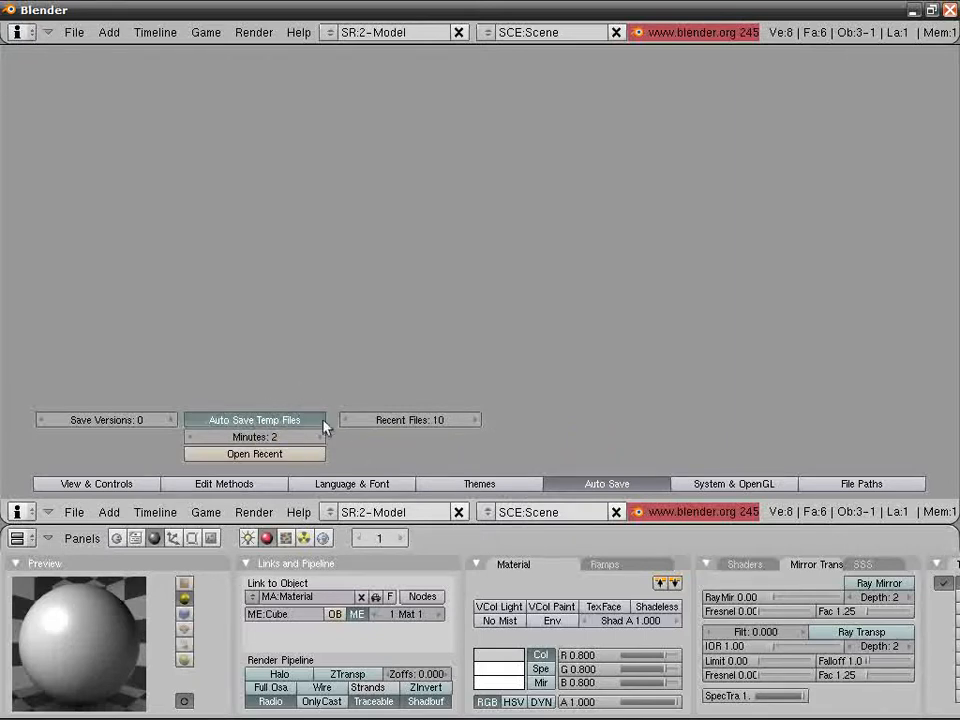
{"action": "mouse_move", "coordinate": [254, 419]}
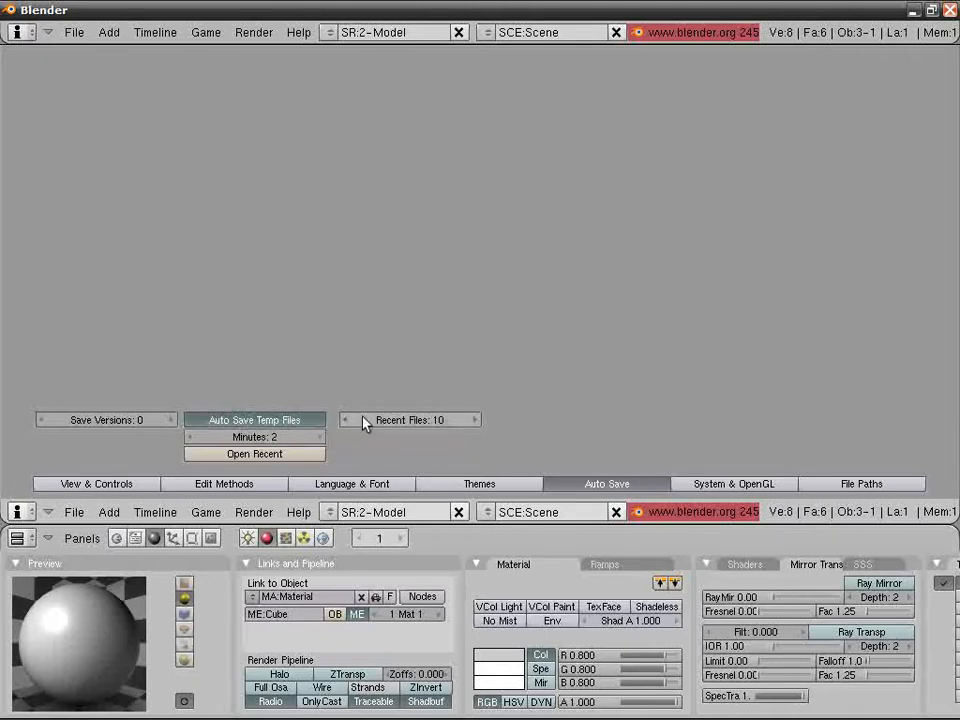
{"action": "mouse_move", "coordinate": [410, 419]}
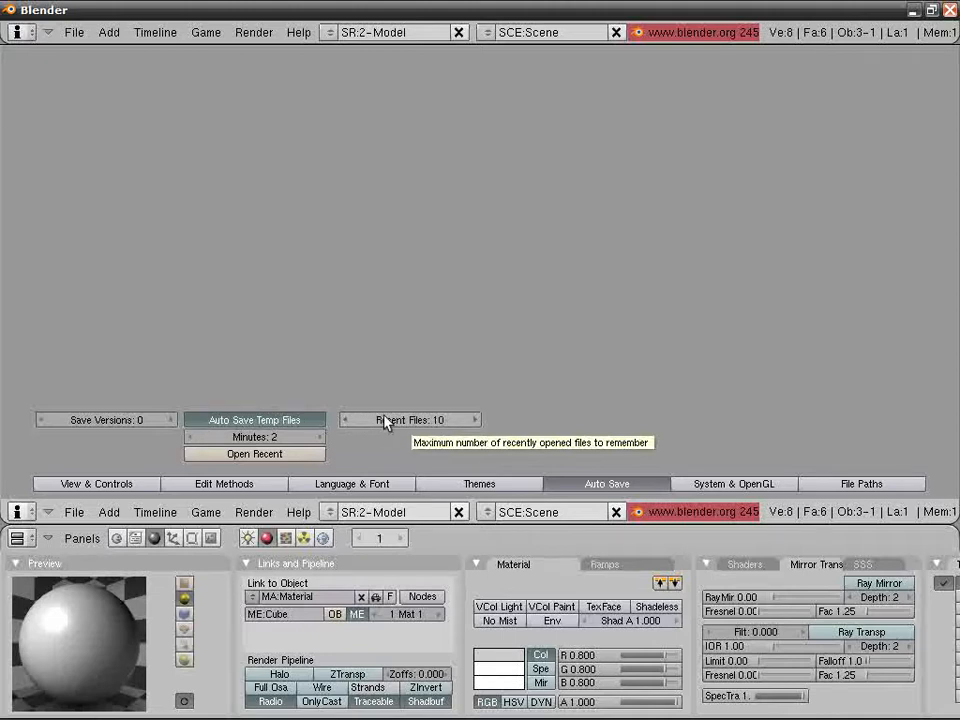
{"action": "mouse_move", "coordinate": [390, 419]}
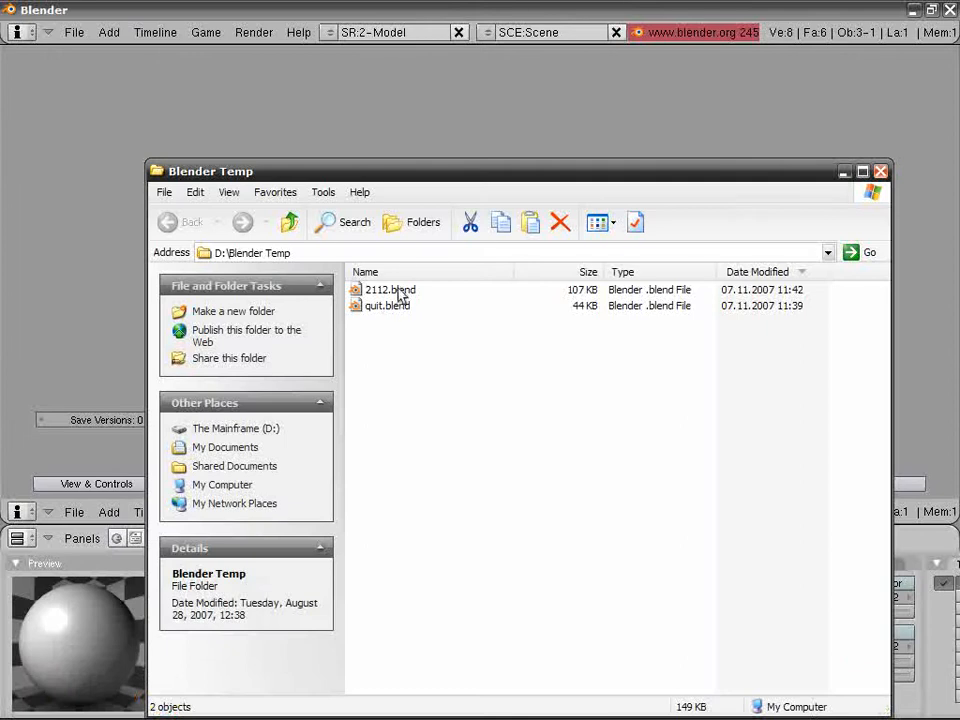
{"action": "mouse_move", "coordinate": [380, 295]}
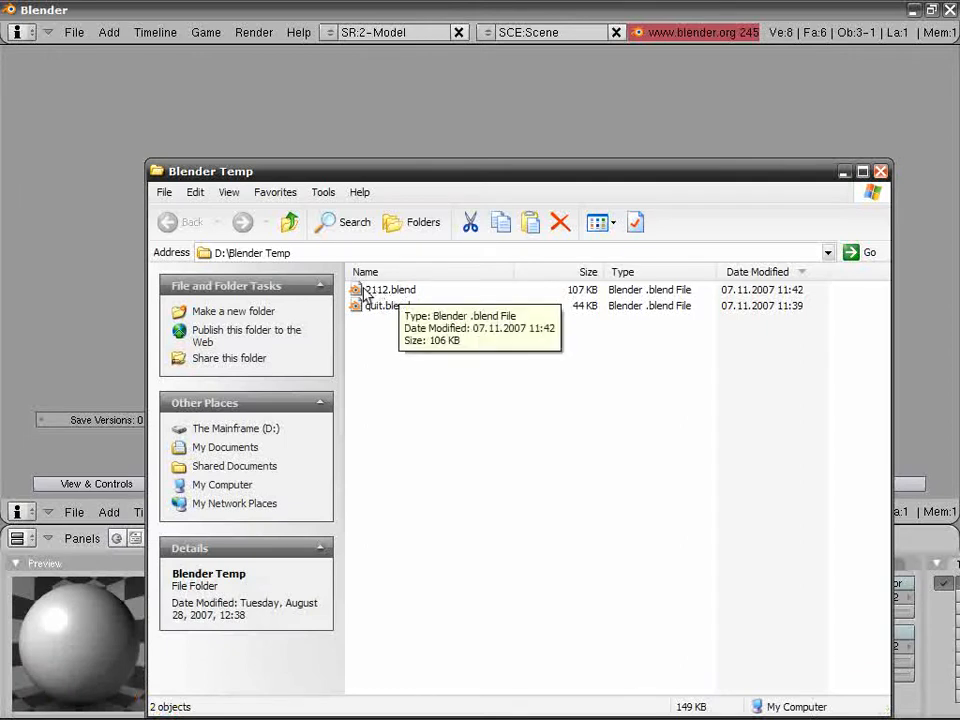
{"action": "mouse_move", "coordinate": [702, 161]}
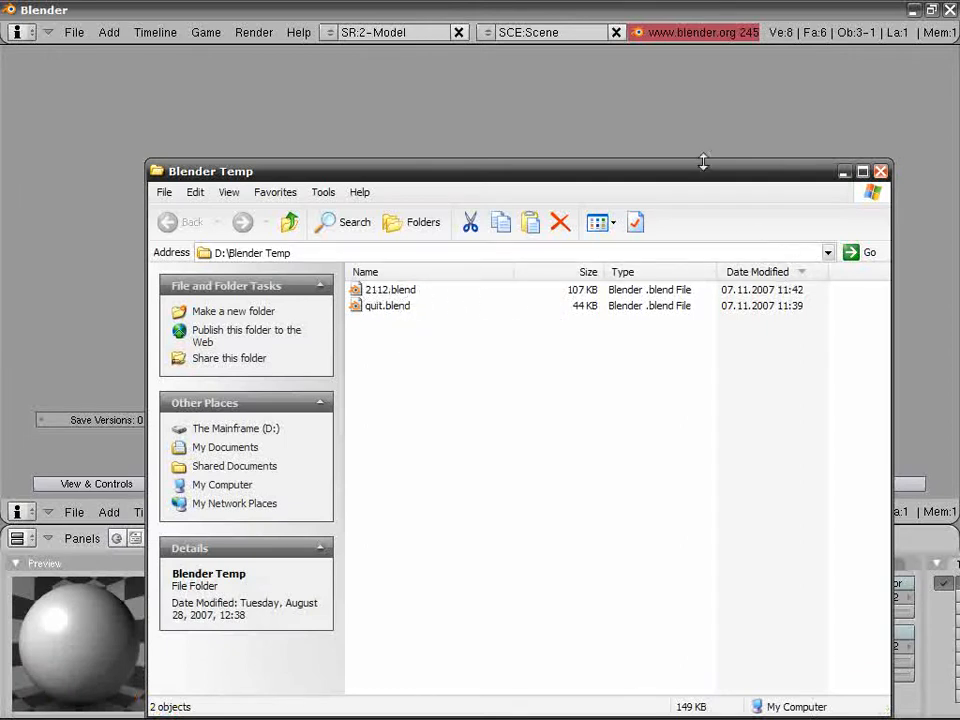
Close the Explorer window for D:\Blender Temp holding 2112.blend and quit.blend
{"action": "left_click", "coordinate": [881, 171]}
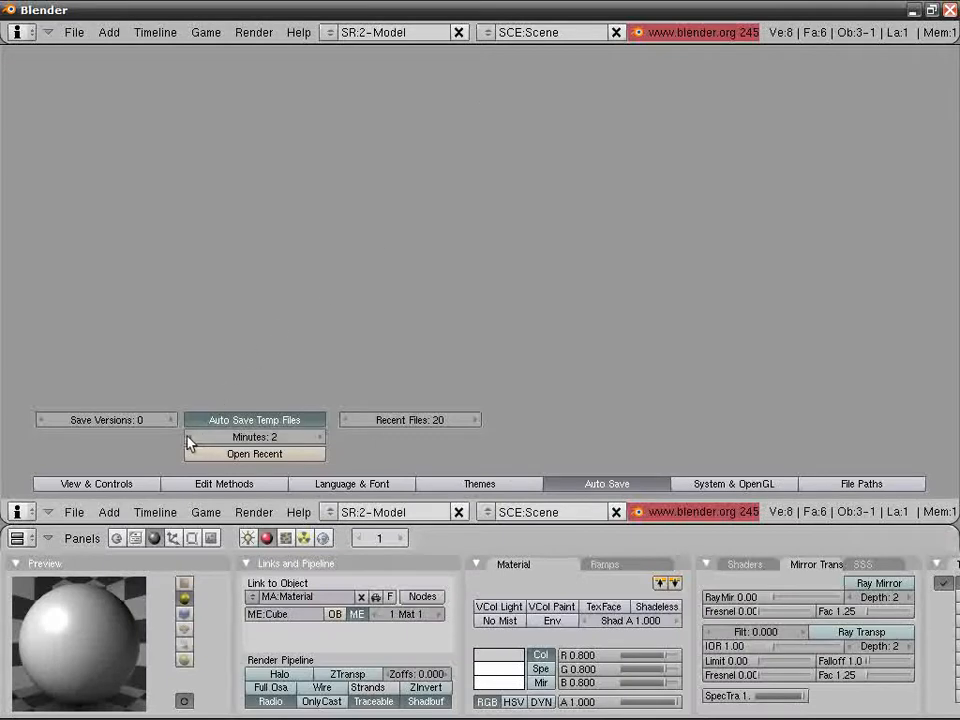
Set the temp-file autosave to 1 minute, adjust save versions, and cancel Save As
{"action": "left_click", "coordinate": [192, 437]}
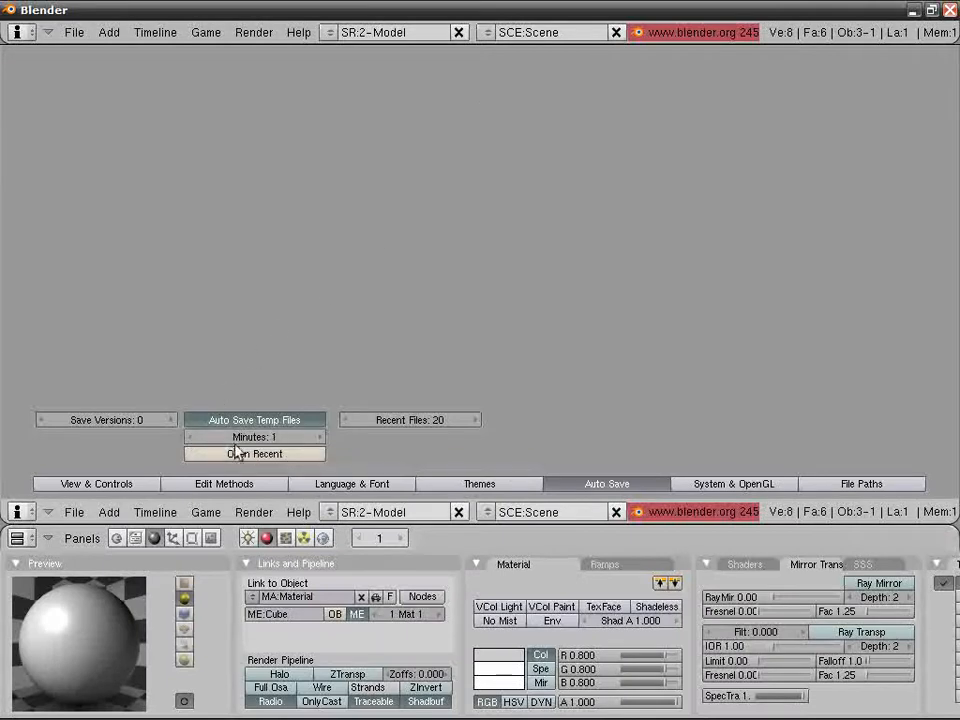
{"action": "mouse_move", "coordinate": [107, 419]}
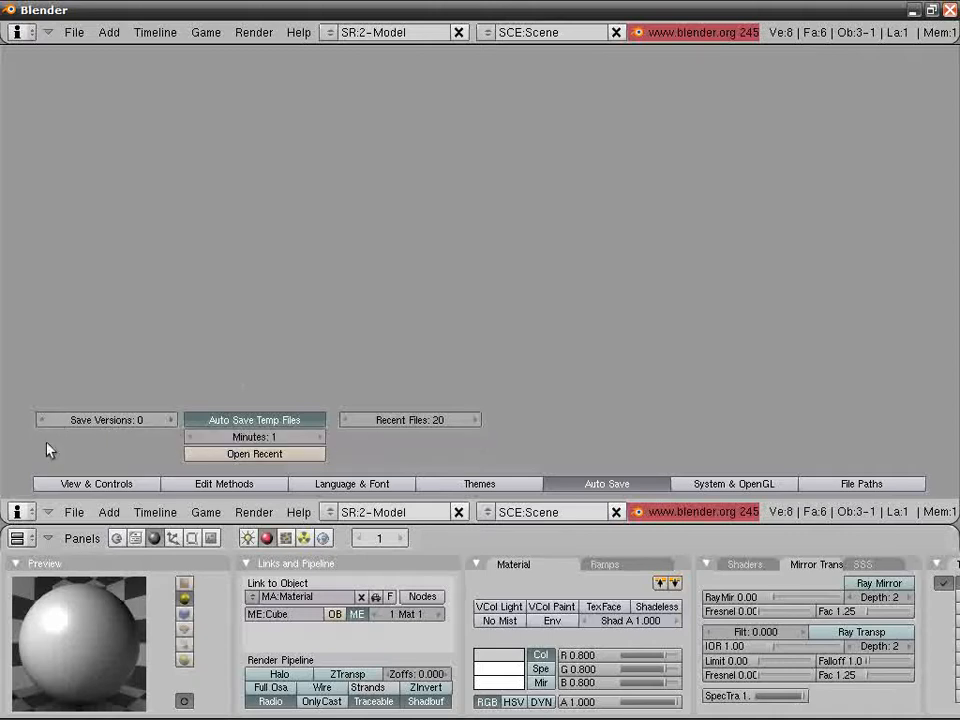
{"action": "left_click", "coordinate": [168, 419]}
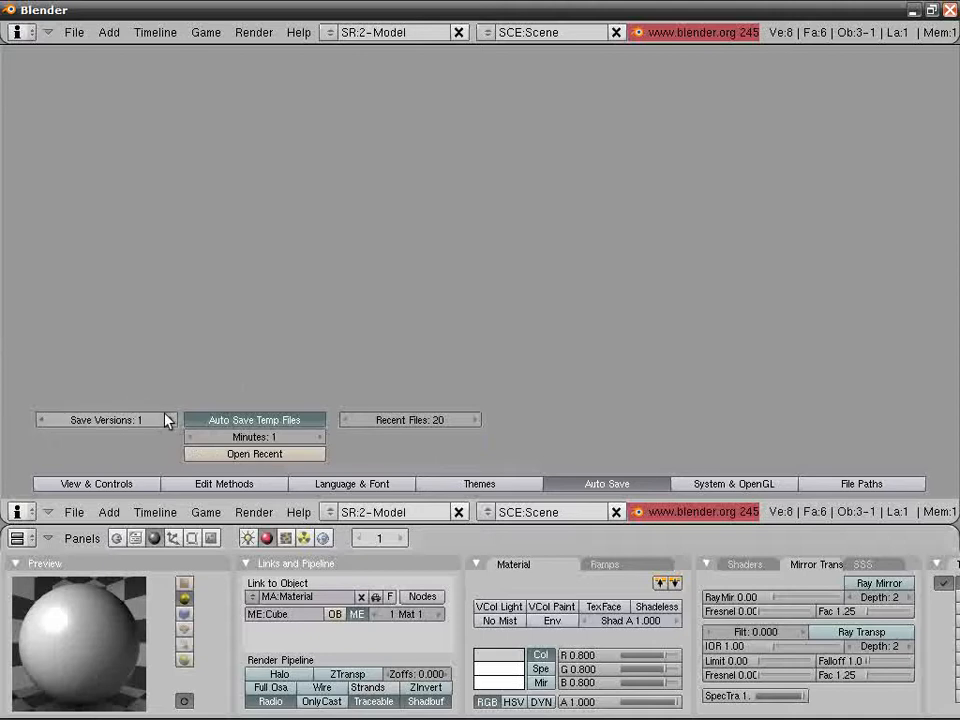
{"action": "left_click", "coordinate": [41, 420]}
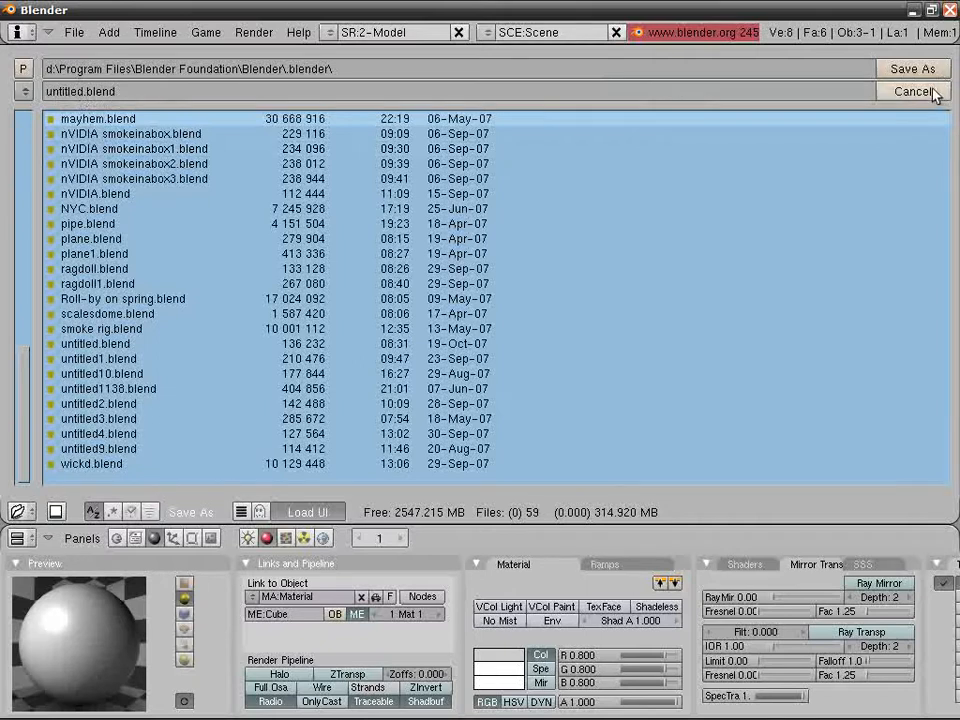
{"action": "left_click", "coordinate": [912, 91]}
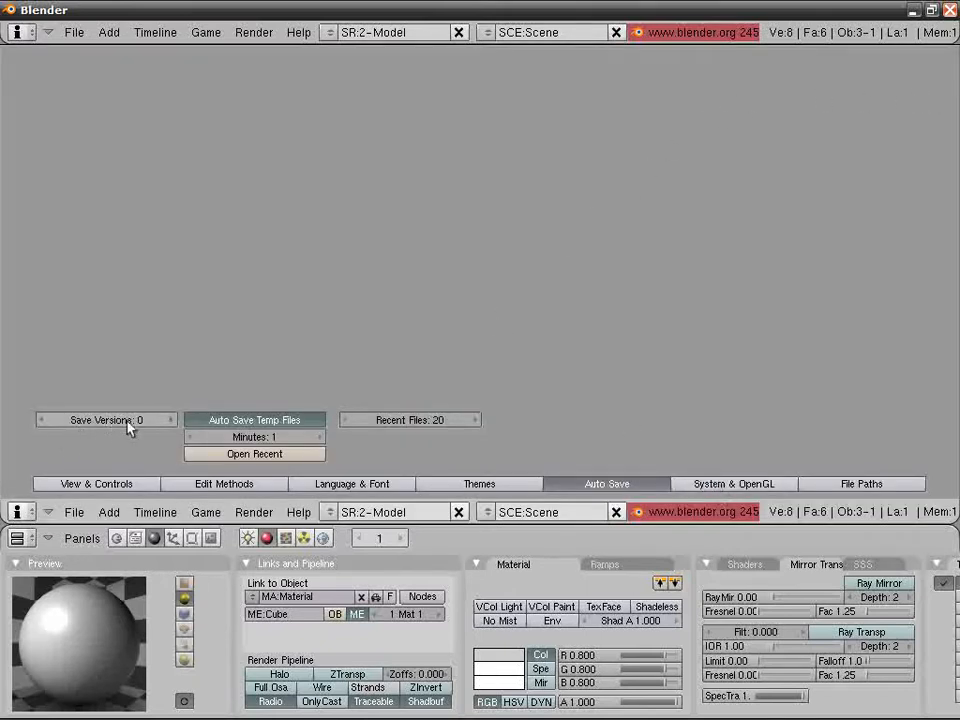
{"action": "mouse_move", "coordinate": [735, 488]}
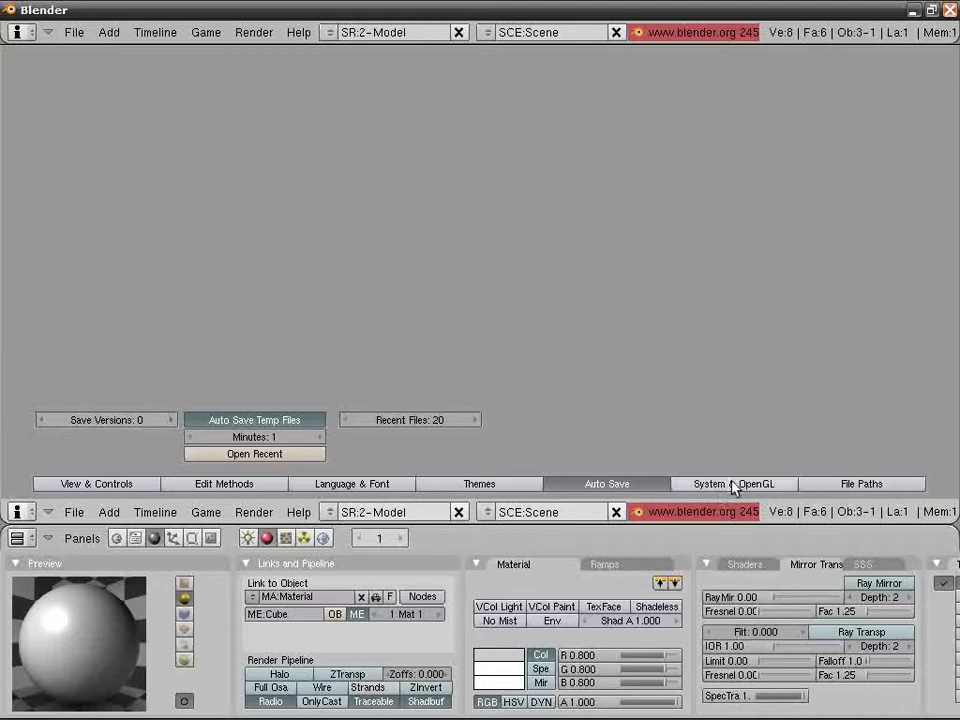
Show the System & OpenGL preferences and switch the lower area to a 3D View
{"action": "left_click", "coordinate": [734, 483]}
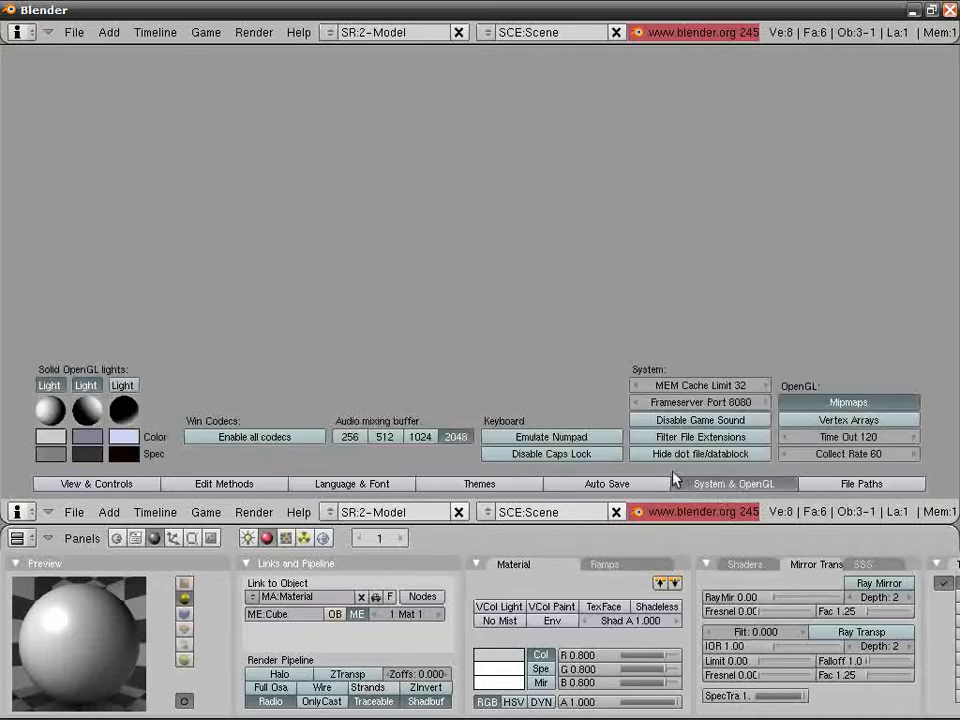
{"action": "mouse_move", "coordinate": [16, 538]}
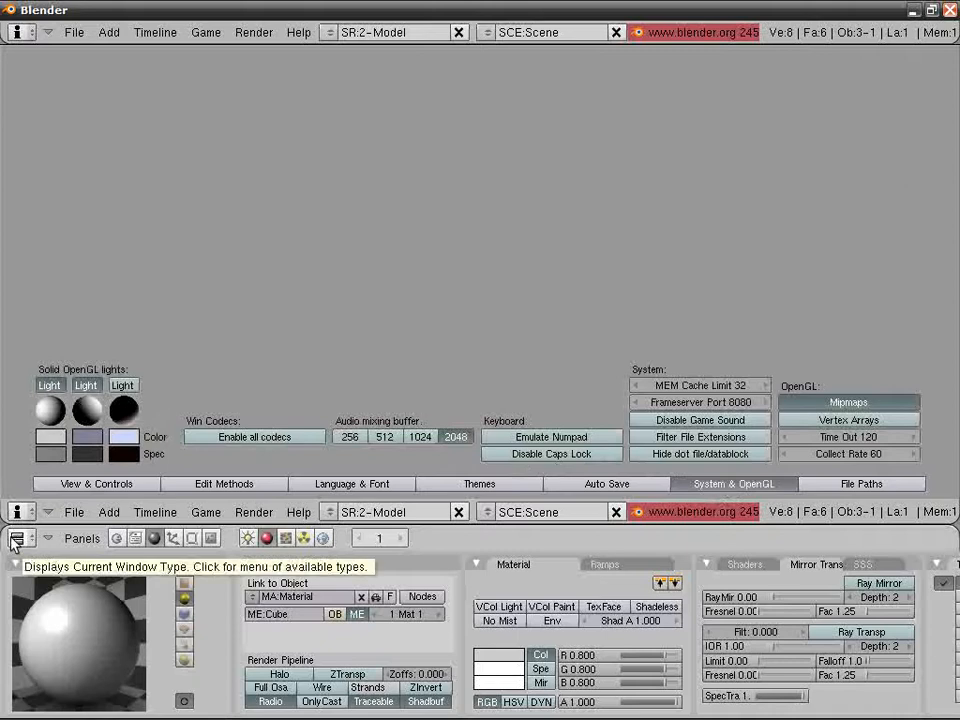
{"action": "left_click", "coordinate": [17, 538]}
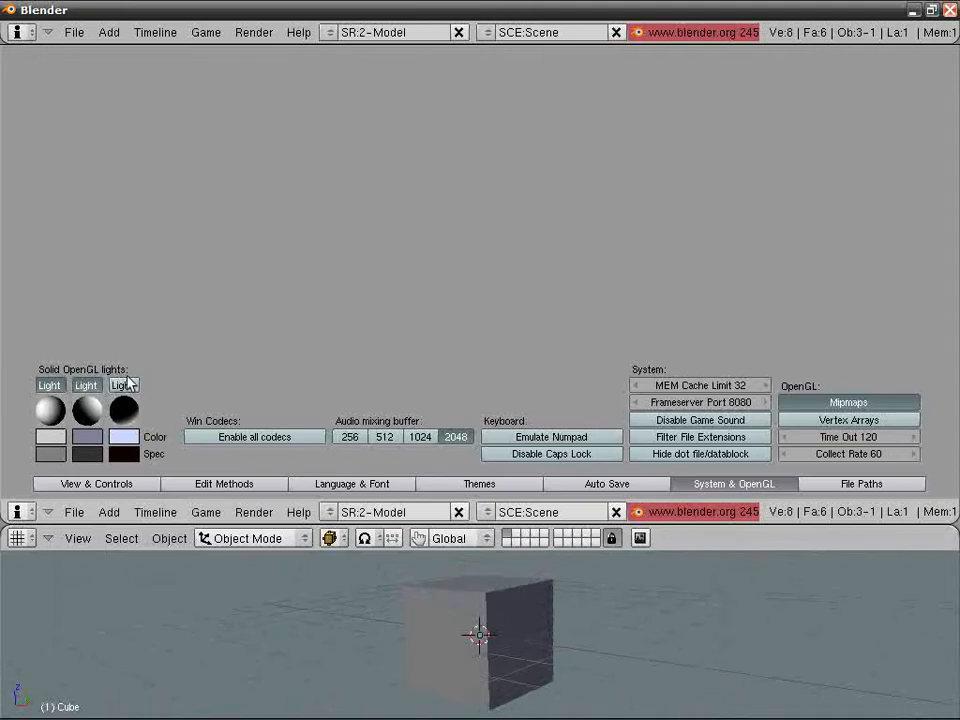
{"action": "mouse_move", "coordinate": [123, 385]}
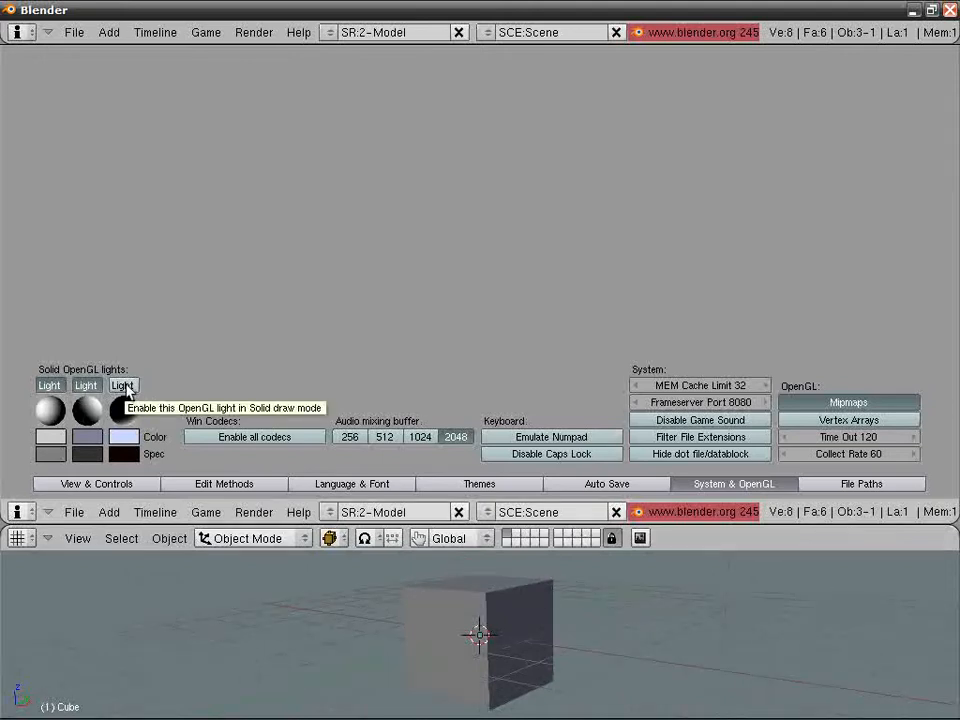
Enable the third solid OpenGL light, colour the first light blue, and orbit the cube
{"action": "left_click", "coordinate": [122, 385]}
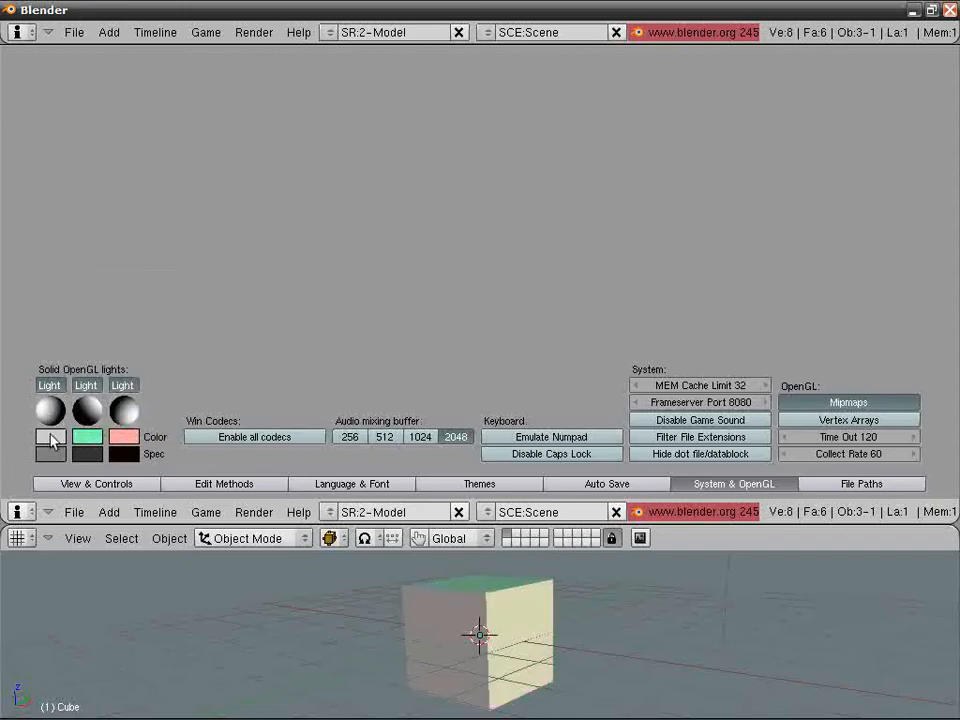
{"action": "left_click", "coordinate": [50, 437]}
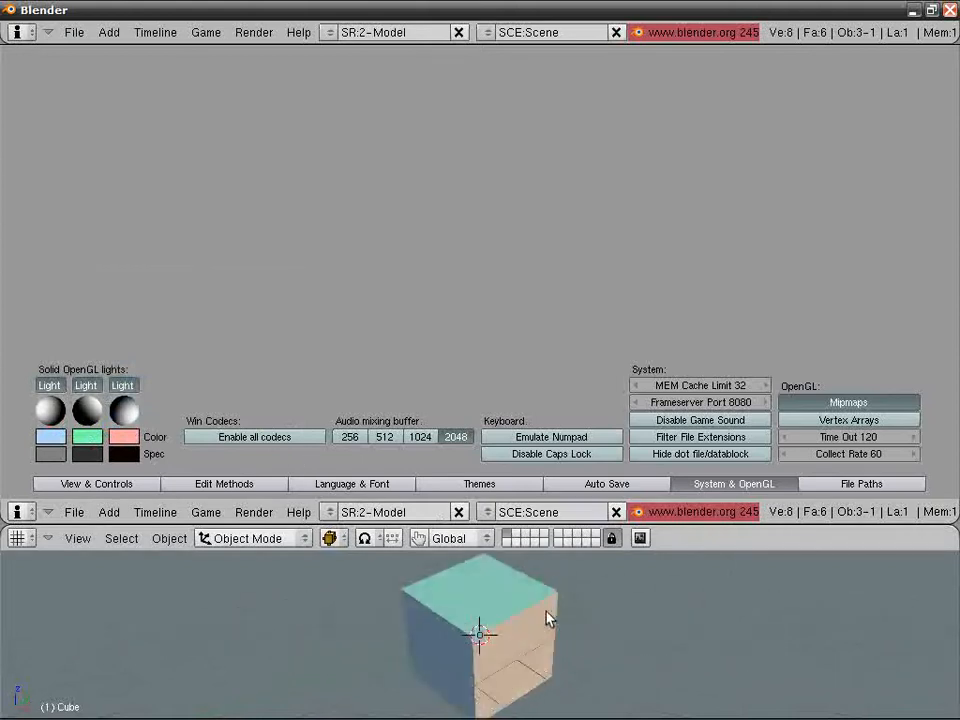
{"action": "left_click_drag", "start_coordinate": [545, 615], "coordinate": [270, 587]}
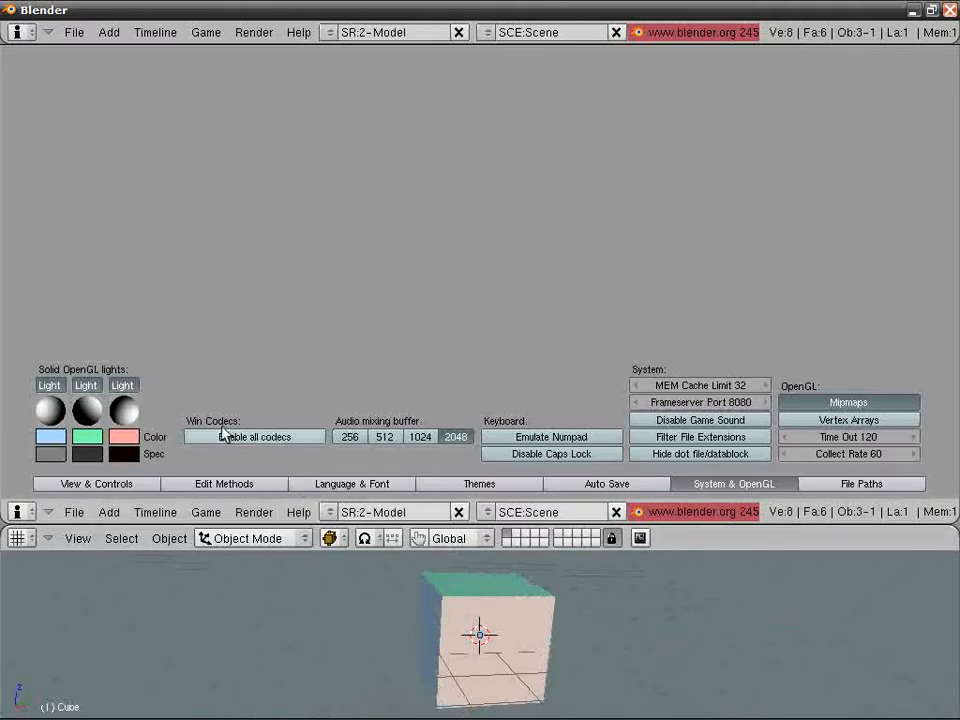
{"action": "mouse_move", "coordinate": [254, 437]}
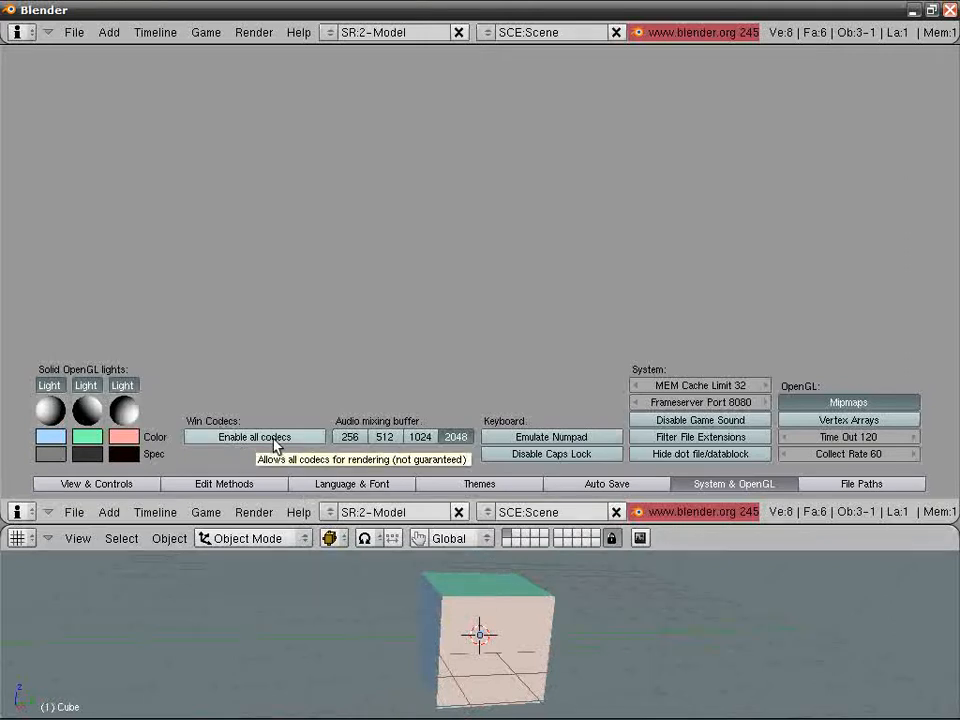
{"action": "mouse_move", "coordinate": [447, 489]}
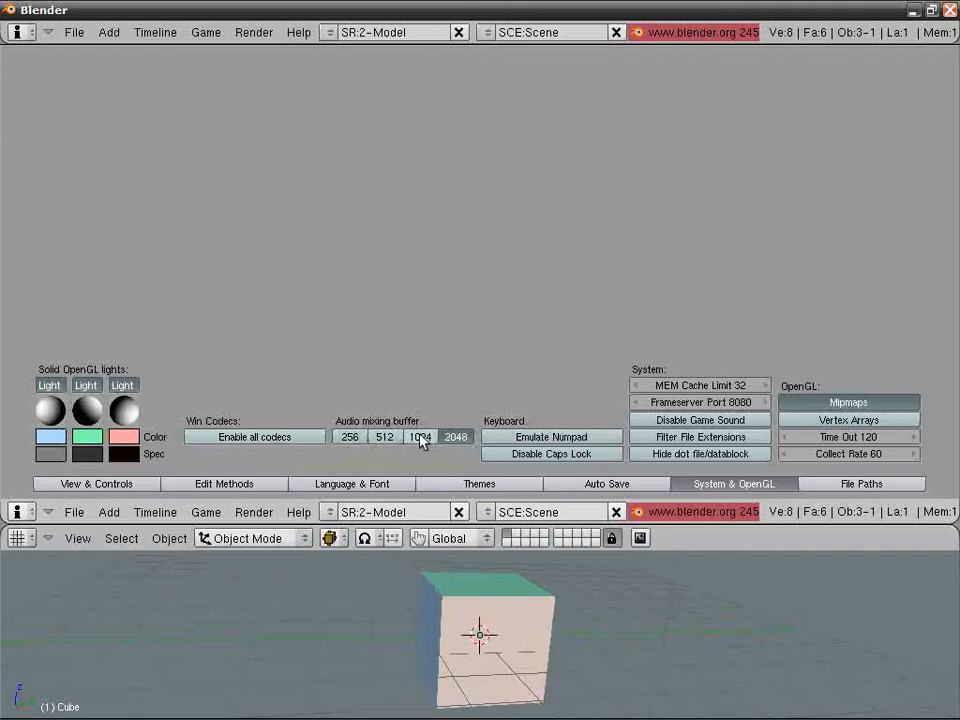
{"action": "mouse_move", "coordinate": [421, 437]}
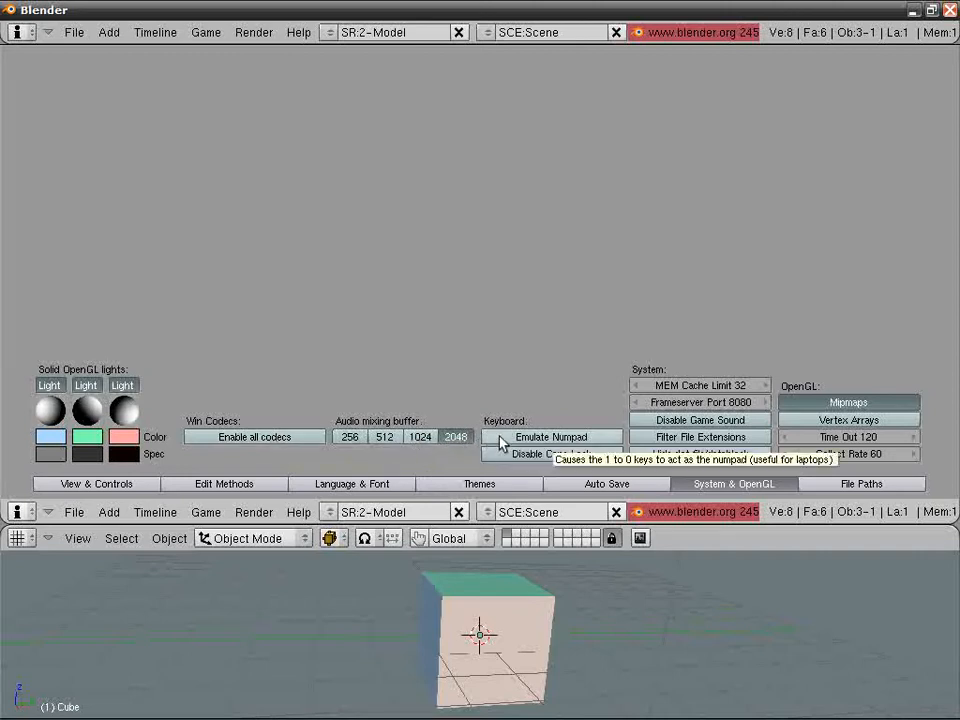
{"action": "mouse_move", "coordinate": [485, 415]}
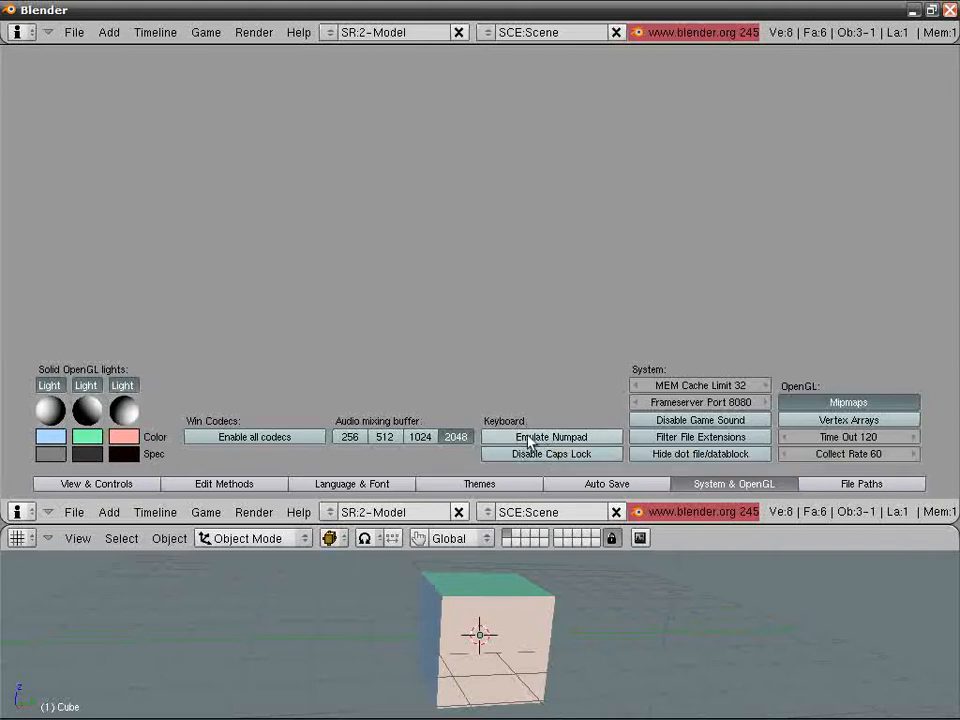
{"action": "mouse_move", "coordinate": [520, 445]}
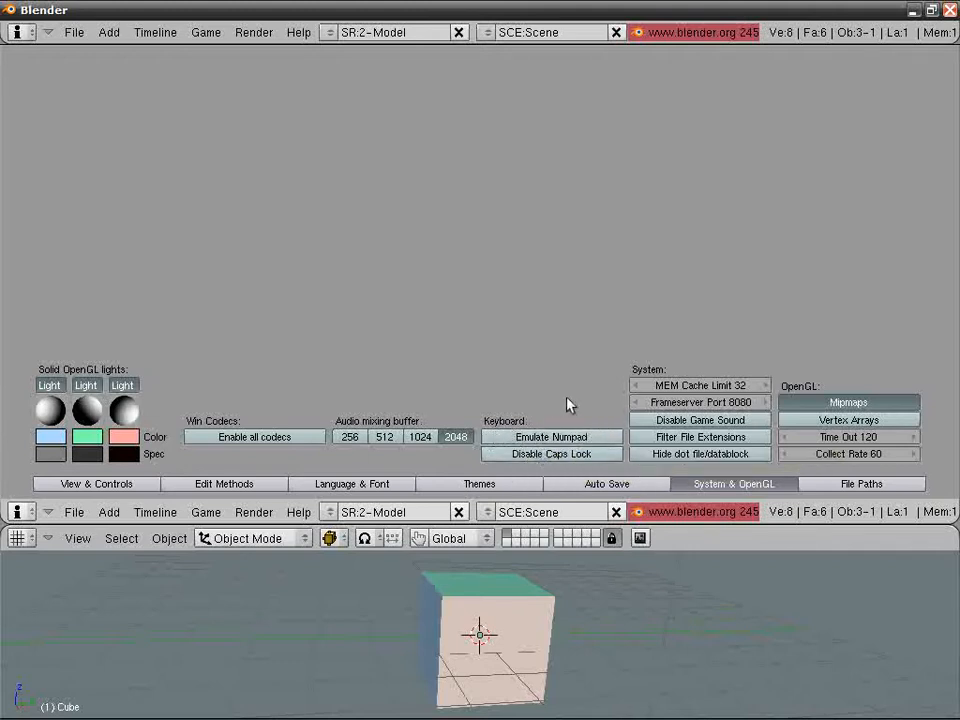
{"action": "mouse_move", "coordinate": [630, 397]}
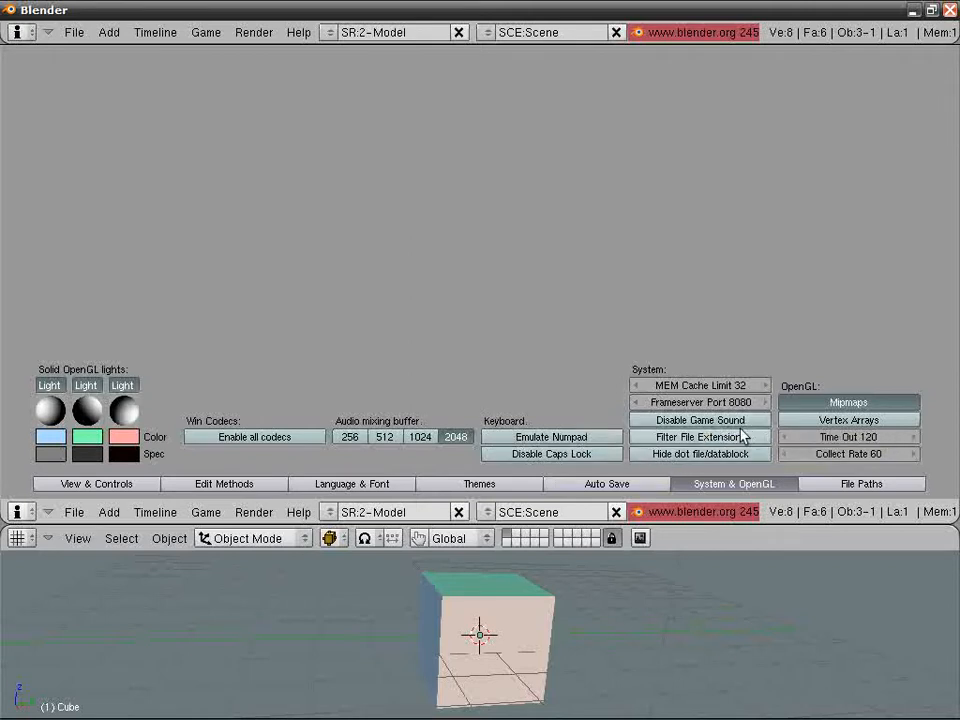
{"action": "mouse_move", "coordinate": [795, 395]}
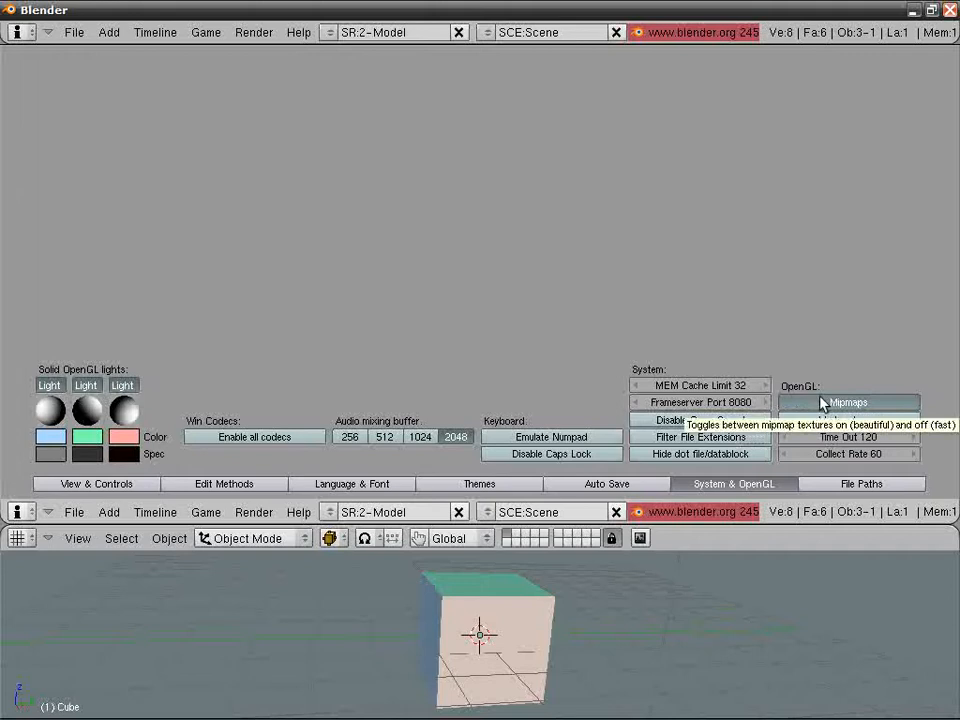
{"action": "mouse_move", "coordinate": [805, 445]}
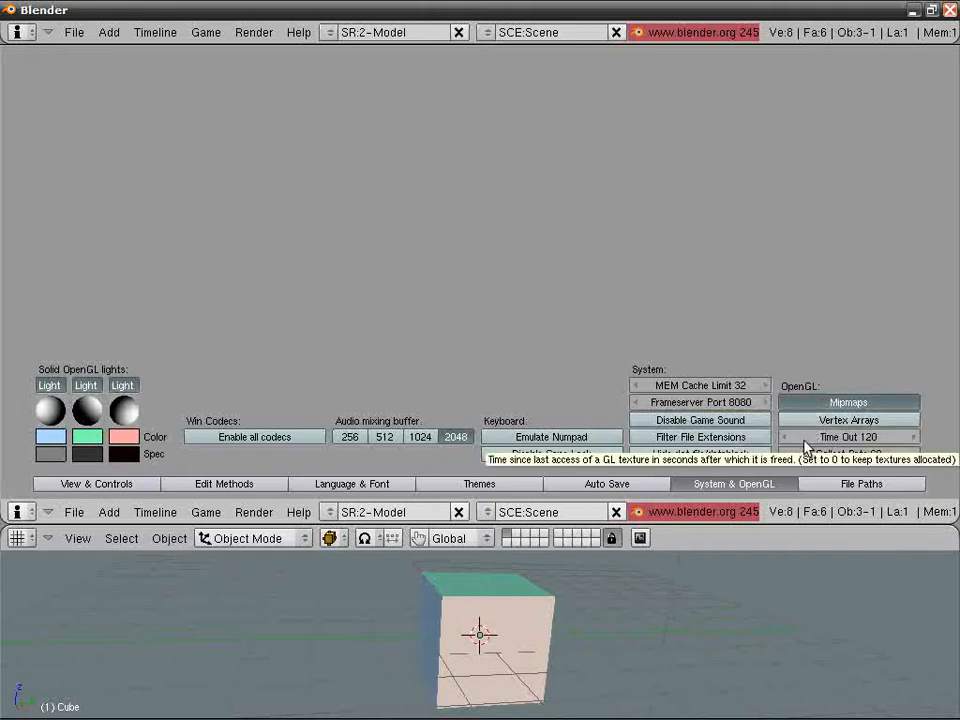
Switch User Preferences to the File Paths tab showing fonts, render and temp directories
{"action": "left_click", "coordinate": [861, 483]}
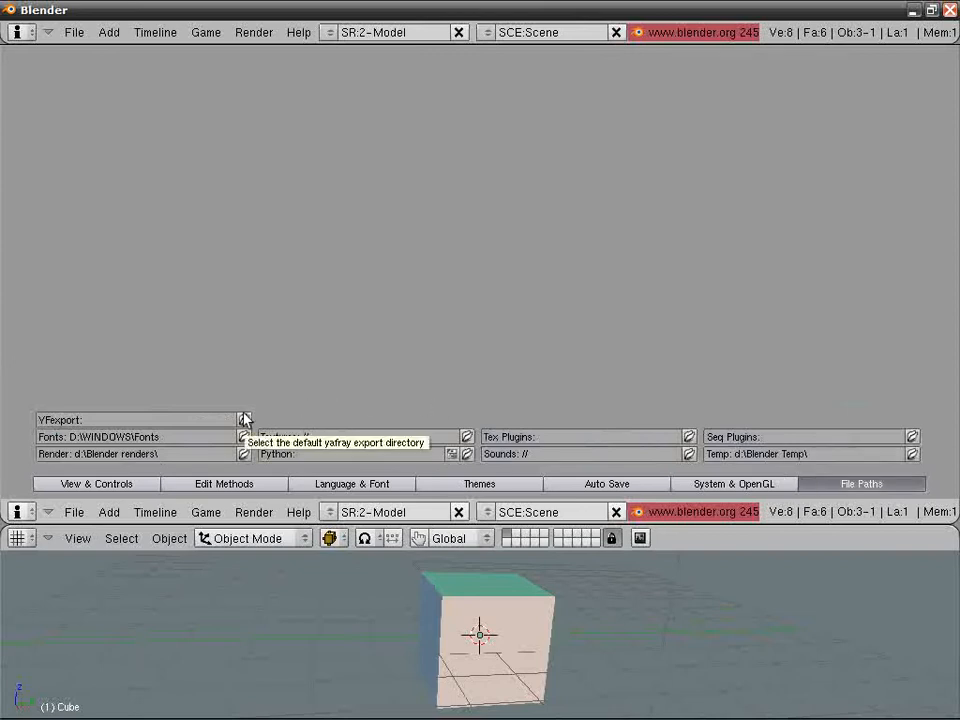
{"action": "left_click", "coordinate": [244, 419]}
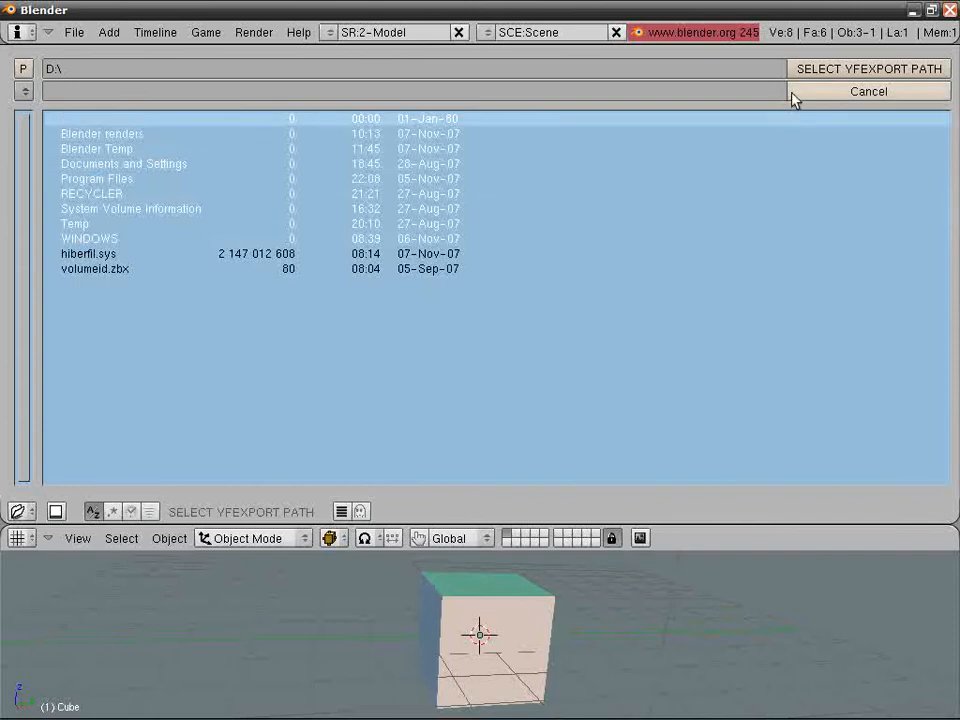
{"action": "left_click", "coordinate": [866, 91]}
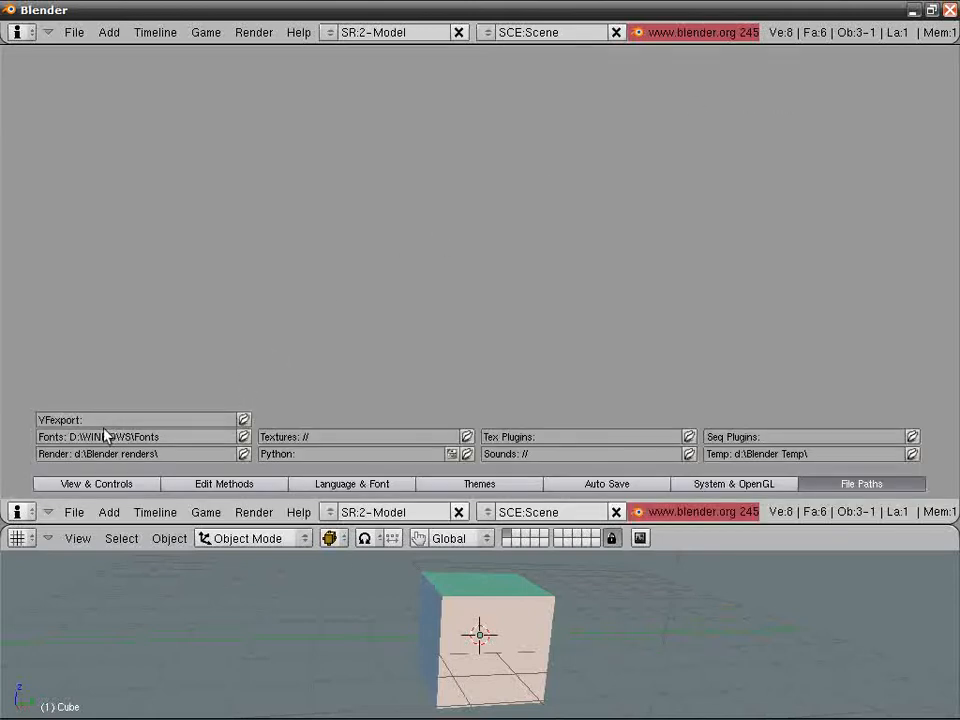
{"action": "left_click", "coordinate": [243, 436]}
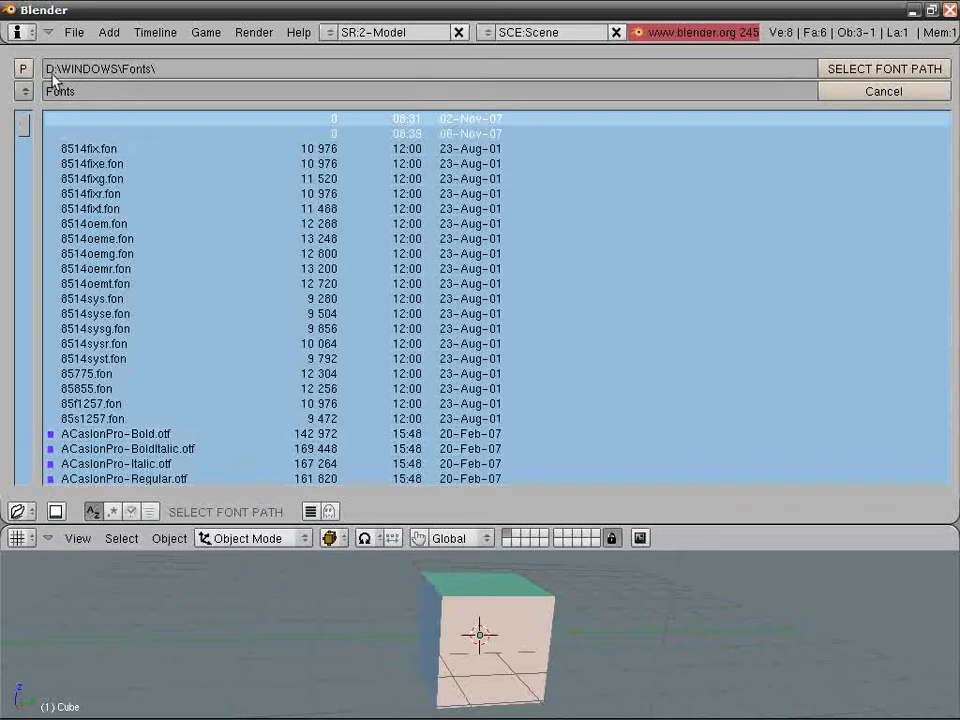
{"action": "left_click", "coordinate": [882, 91]}
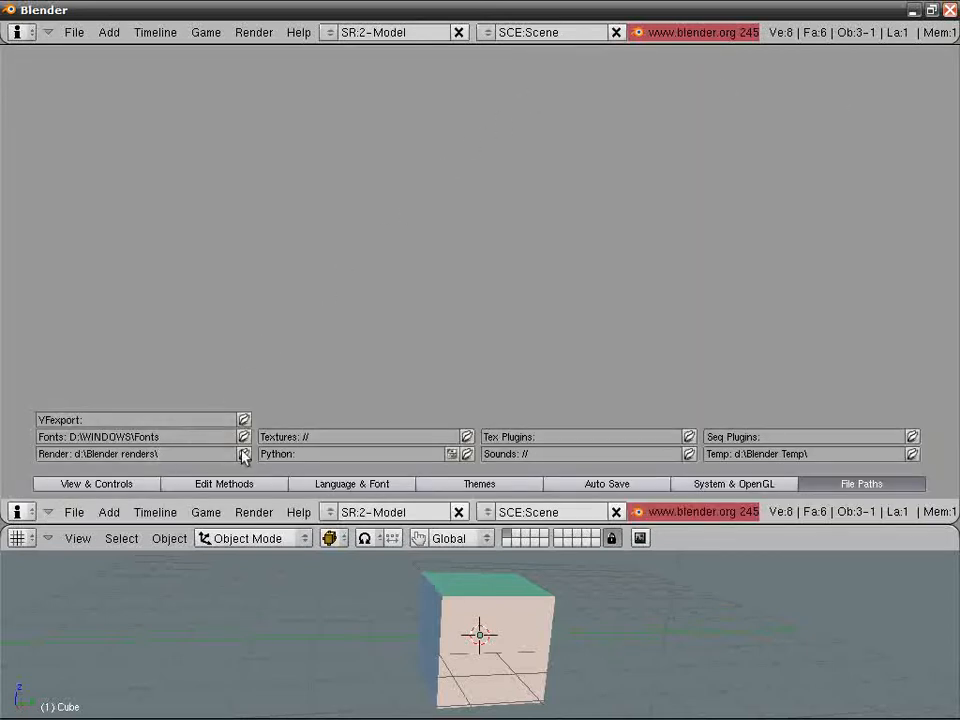
{"action": "left_click", "coordinate": [243, 453]}
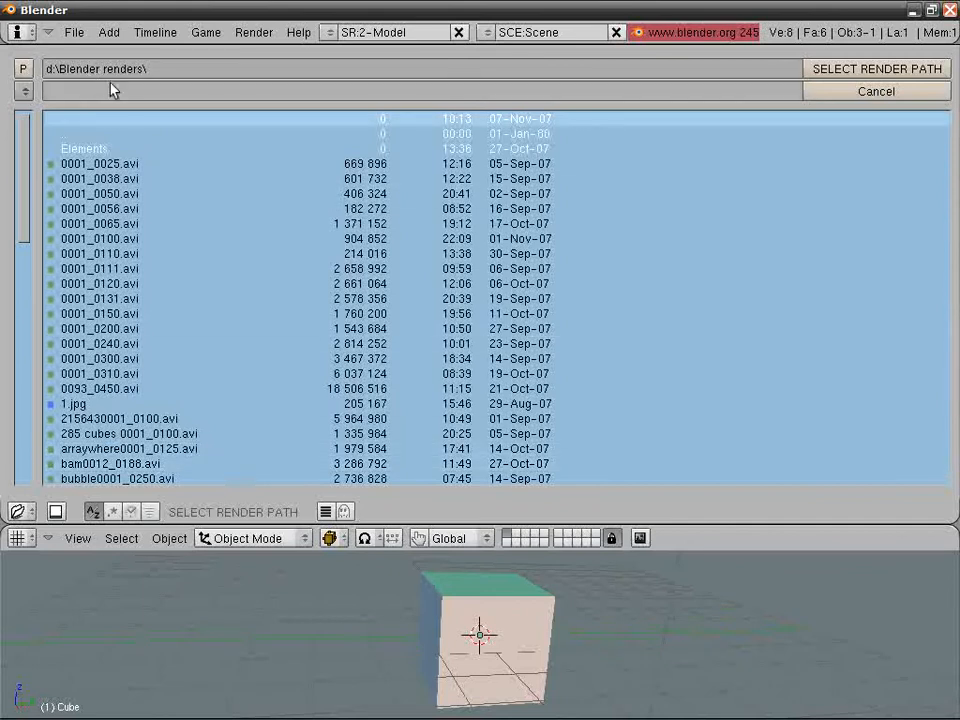
{"action": "scroll", "scroll_direction": "down", "scroll_amount": 3}
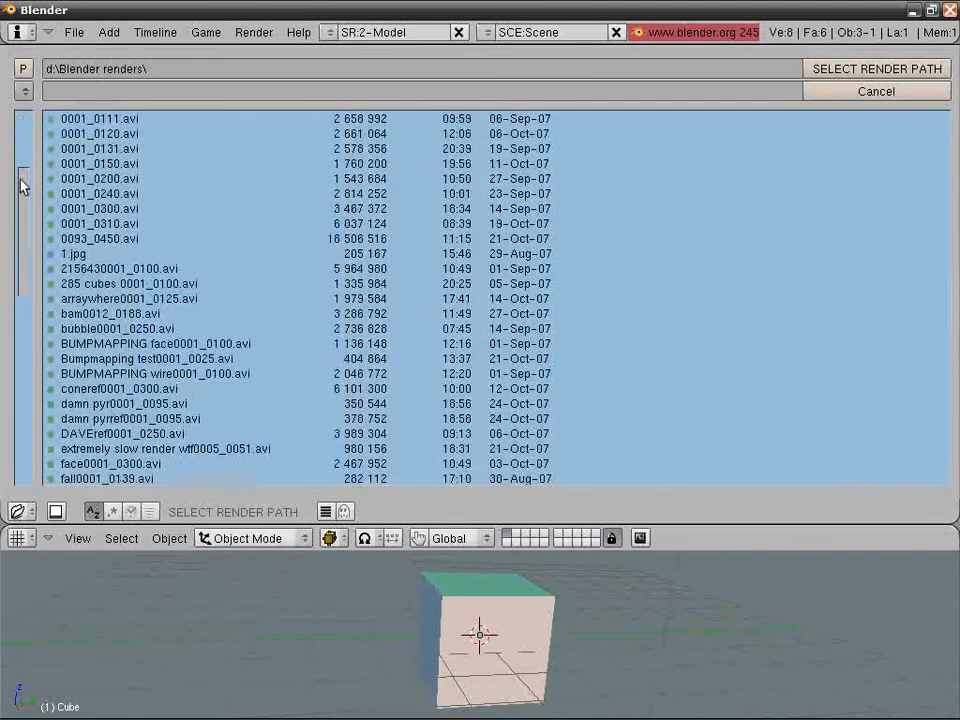
{"action": "scroll", "scroll_direction": "down", "scroll_amount": 3}
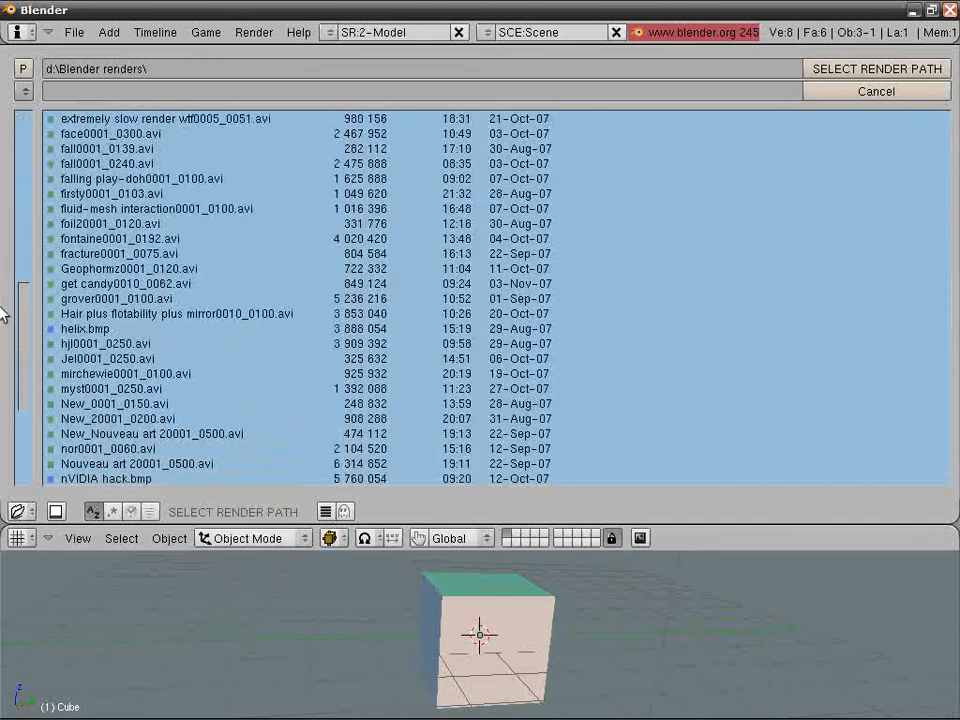
{"action": "scroll", "scroll_direction": "up", "scroll_amount": 3}
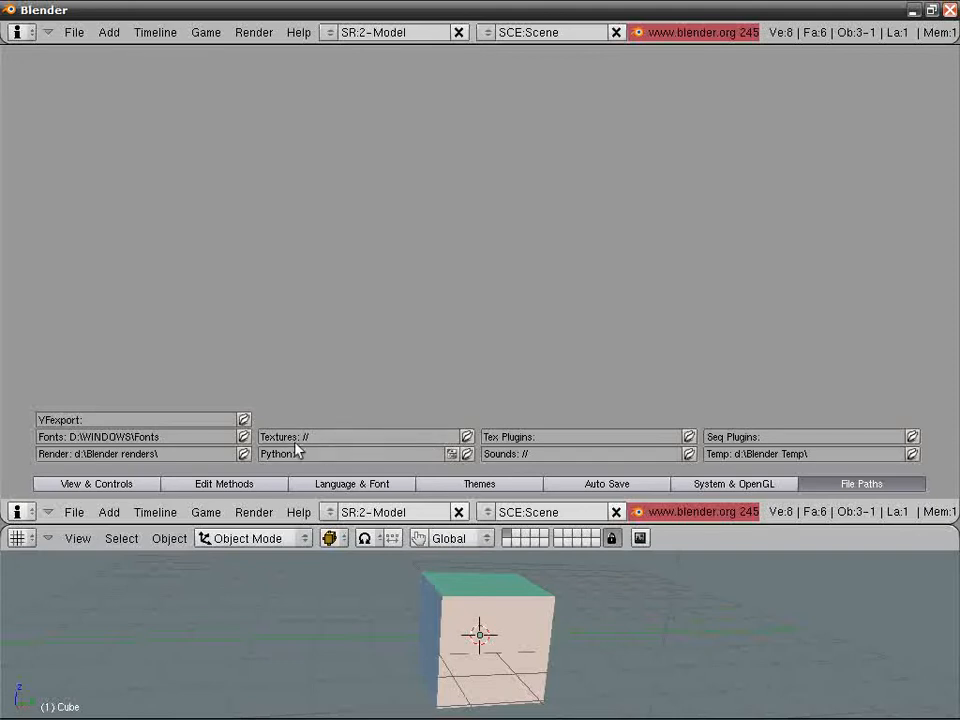
{"action": "left_click", "coordinate": [466, 436]}
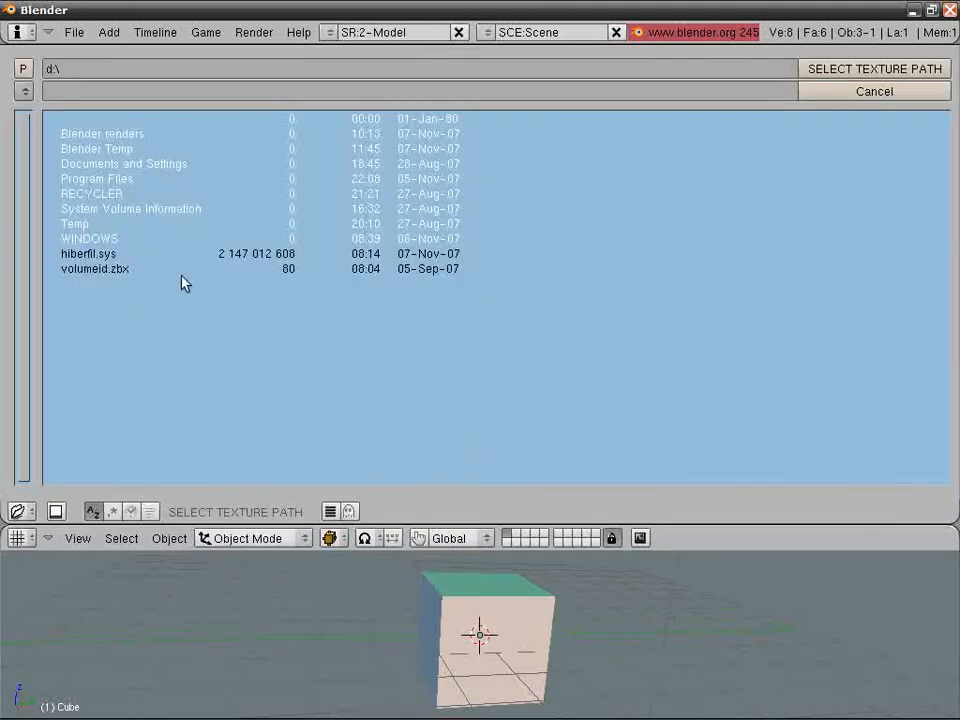
{"action": "mouse_move", "coordinate": [790, 110]}
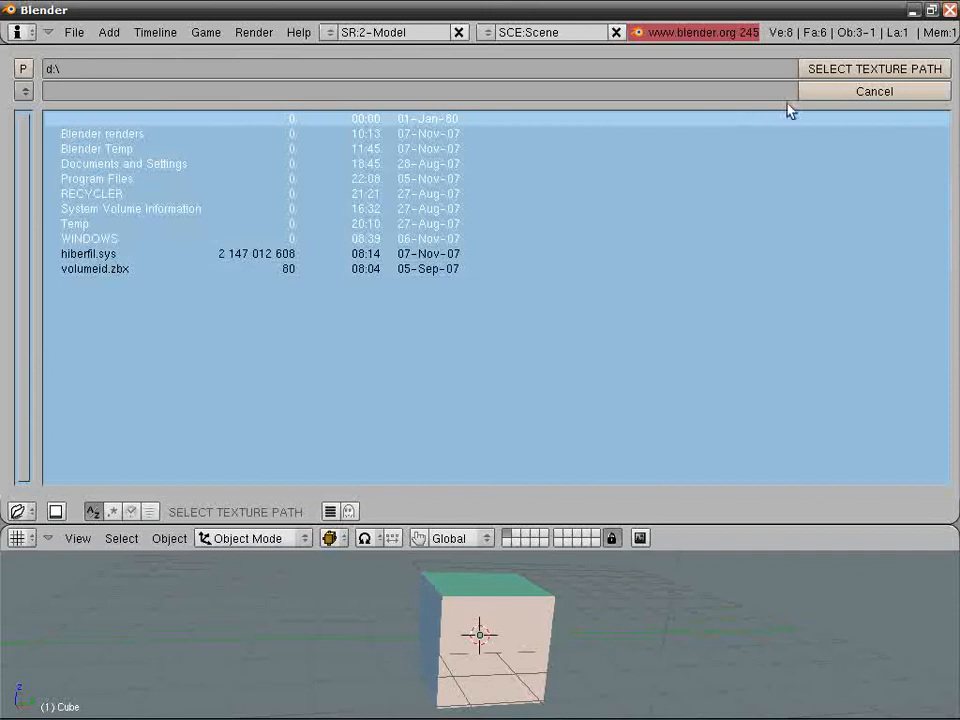
{"action": "left_click", "coordinate": [873, 91]}
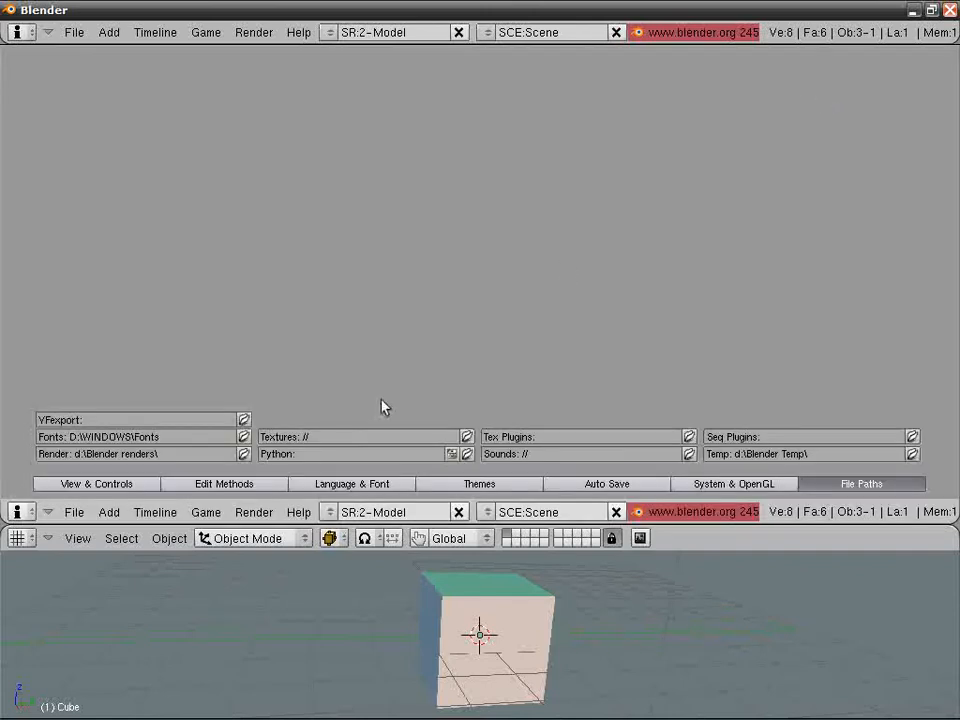
{"action": "mouse_move", "coordinate": [403, 455]}
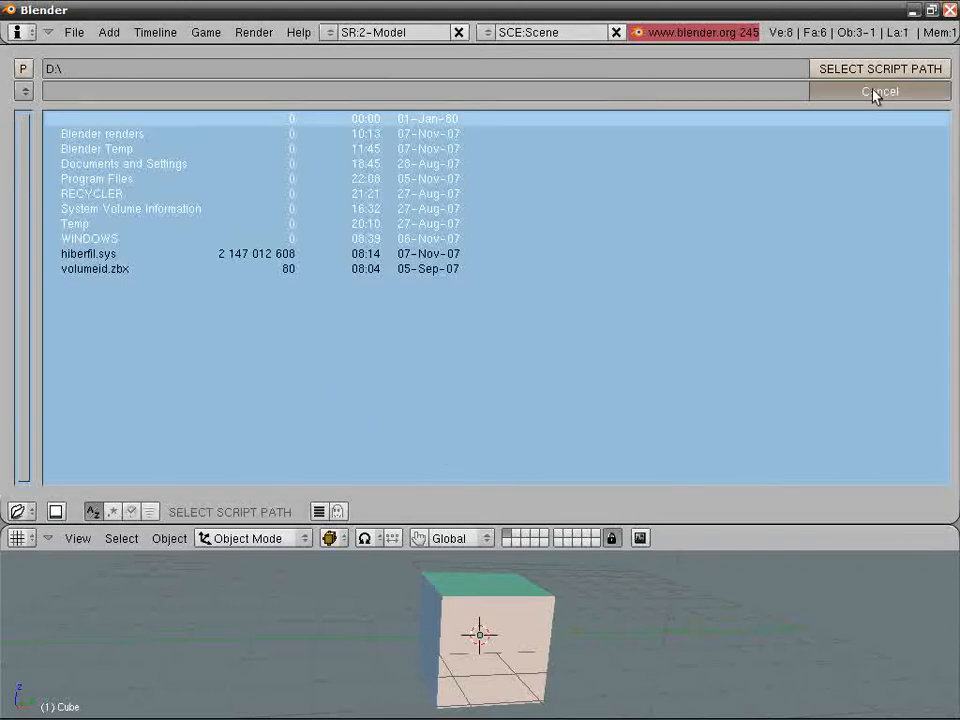
{"action": "left_click", "coordinate": [878, 91]}
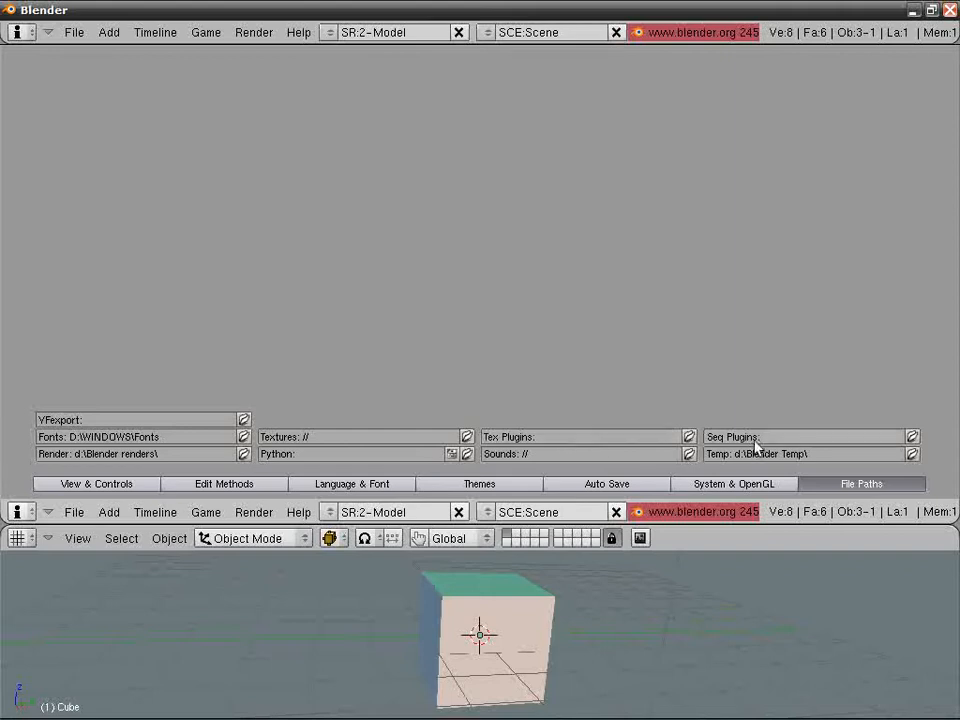
{"action": "mouse_move", "coordinate": [648, 440]}
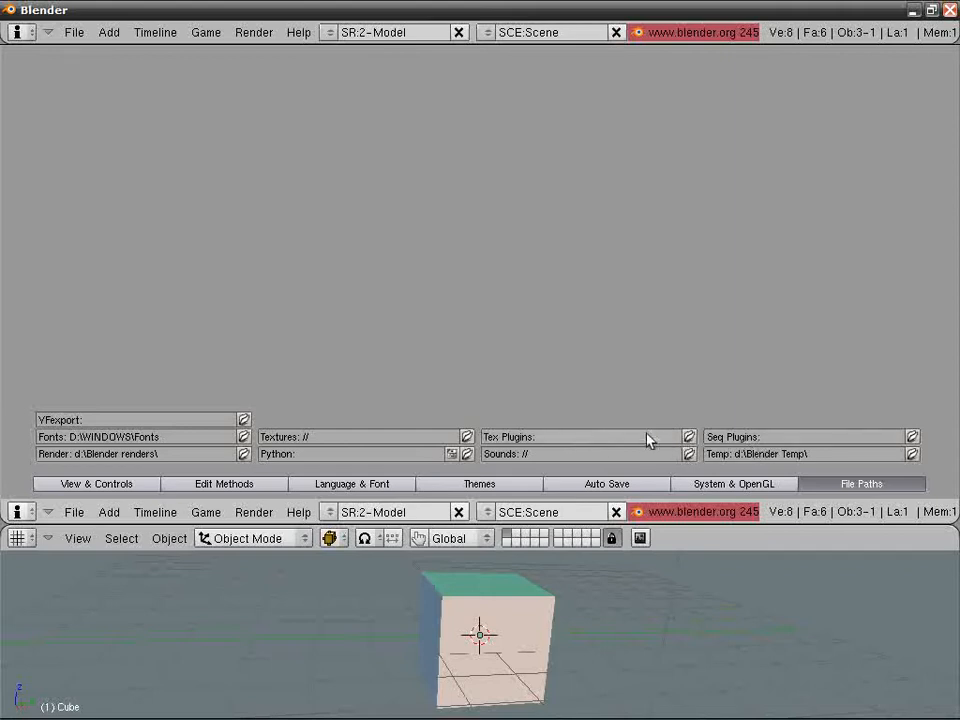
{"action": "mouse_move", "coordinate": [640, 473]}
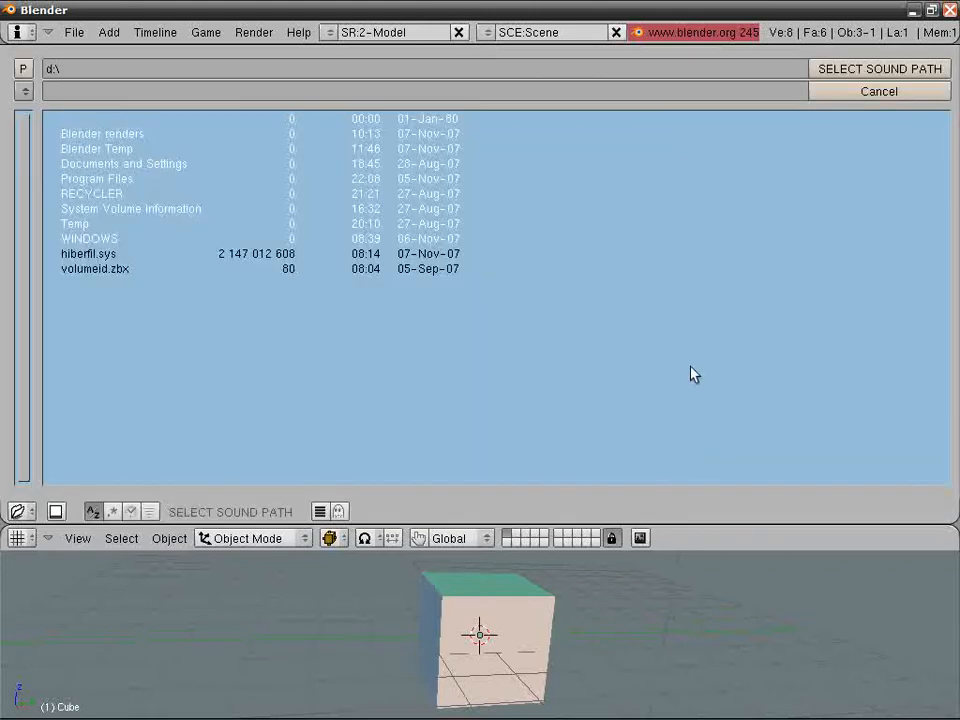
{"action": "mouse_move", "coordinate": [848, 92]}
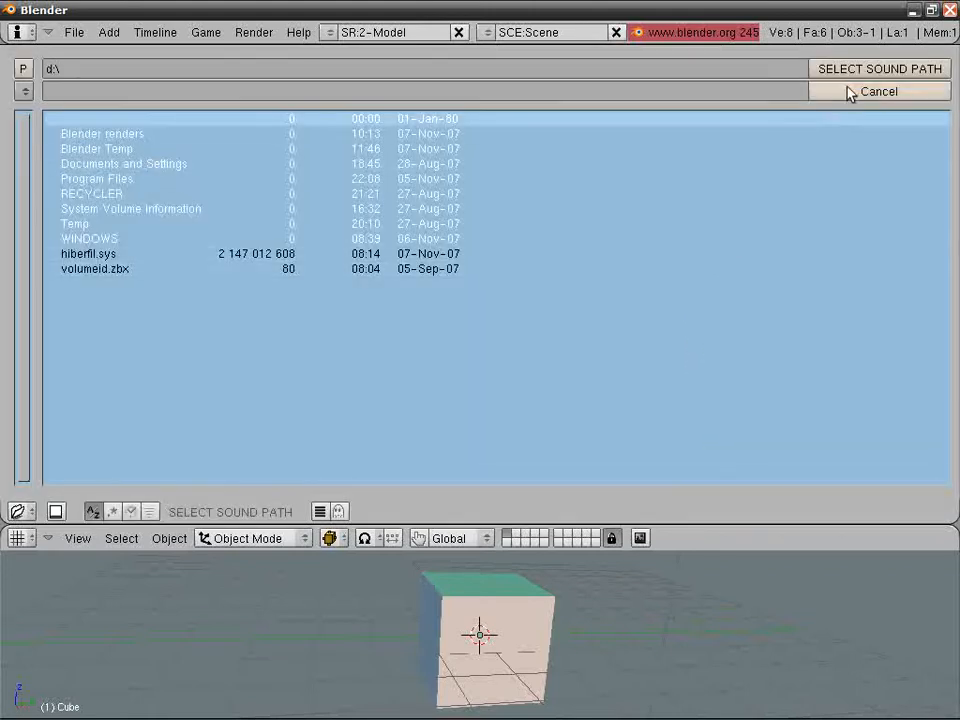
{"action": "left_click", "coordinate": [878, 91]}
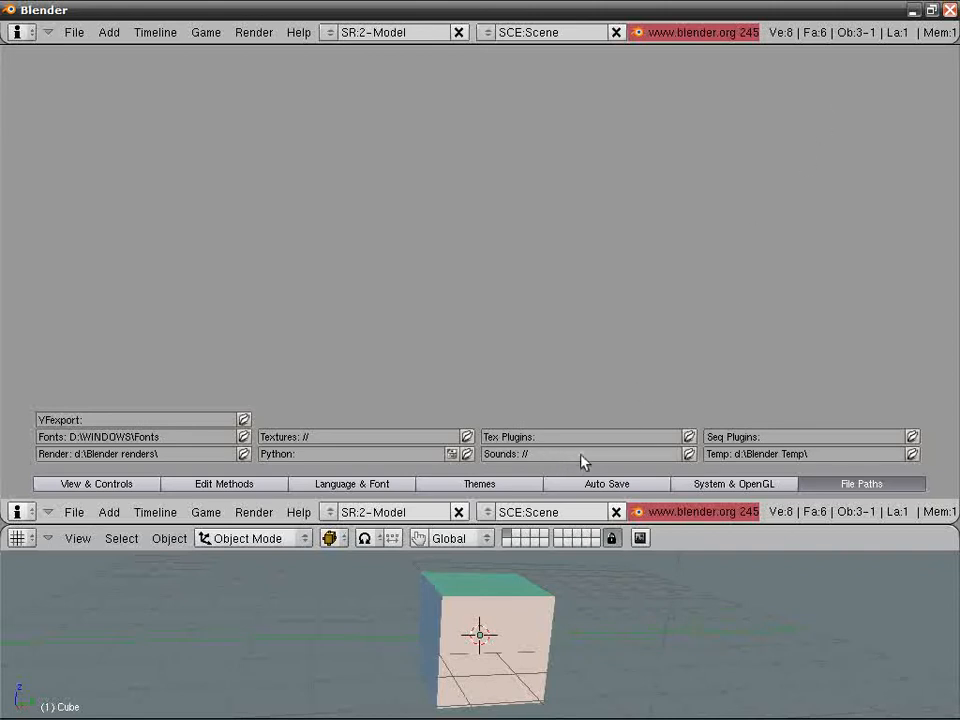
{"action": "mouse_move", "coordinate": [893, 456]}
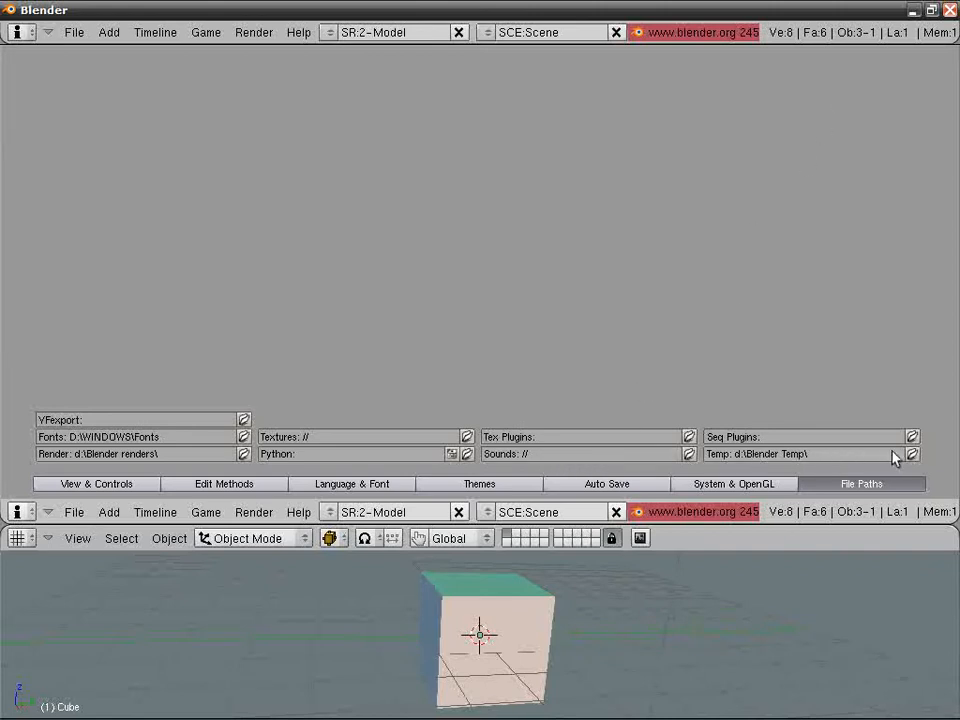
{"action": "left_click", "coordinate": [911, 453]}
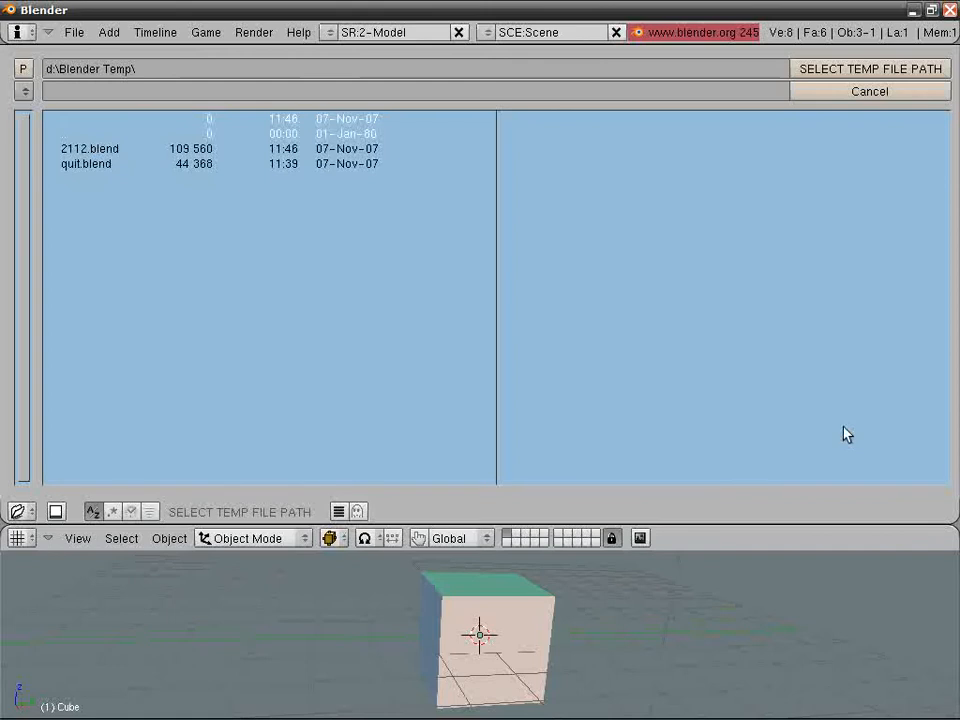
{"action": "mouse_move", "coordinate": [630, 270]}
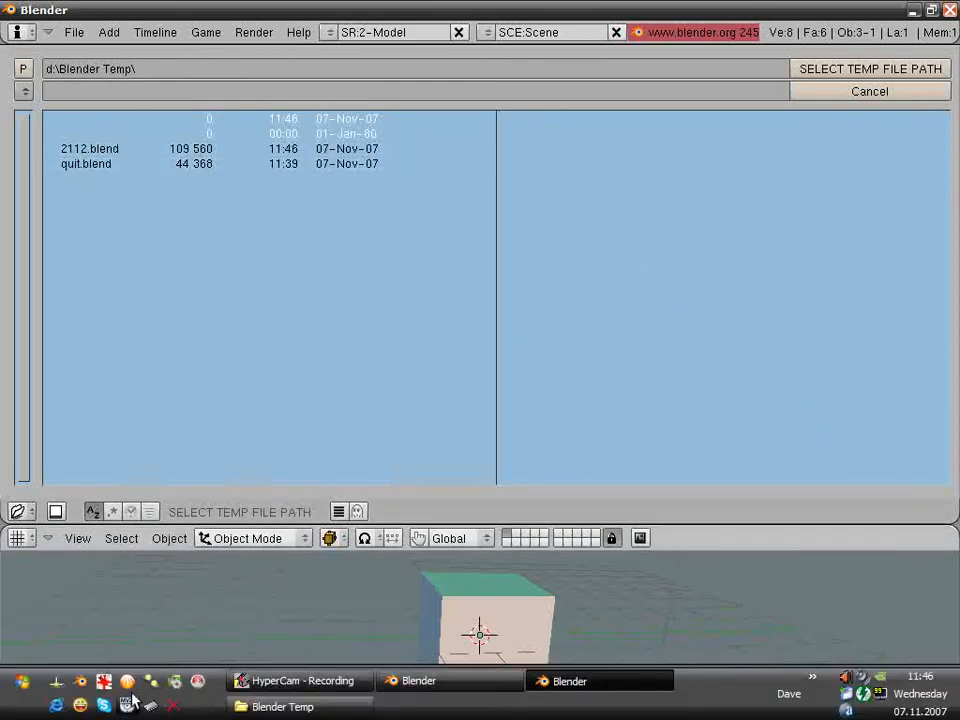
{"action": "left_click", "coordinate": [282, 707]}
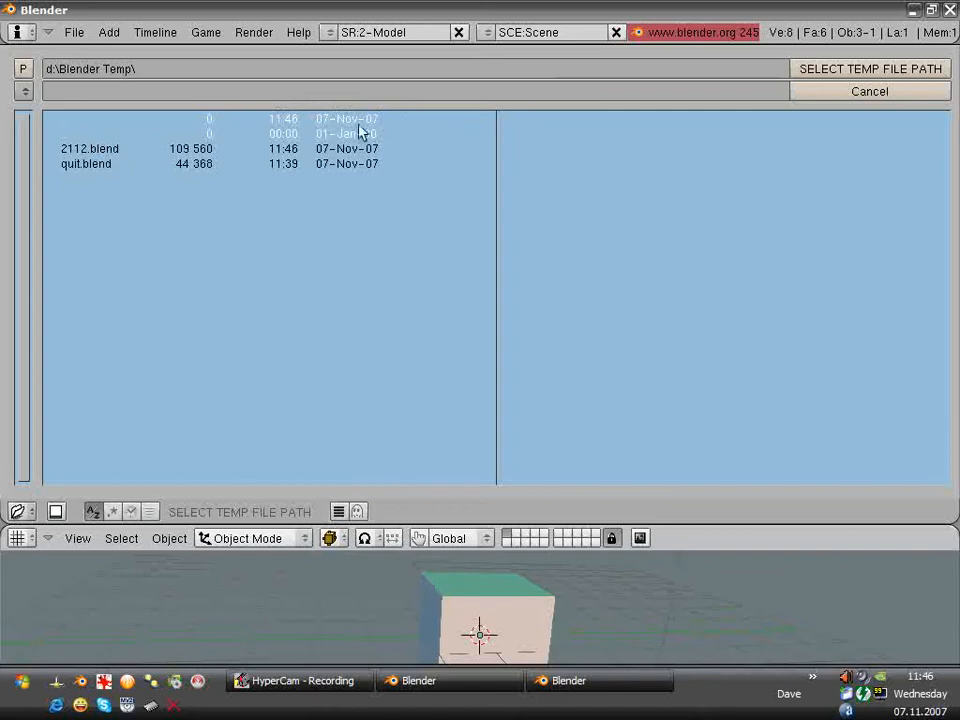
{"action": "mouse_move", "coordinate": [800, 125]}
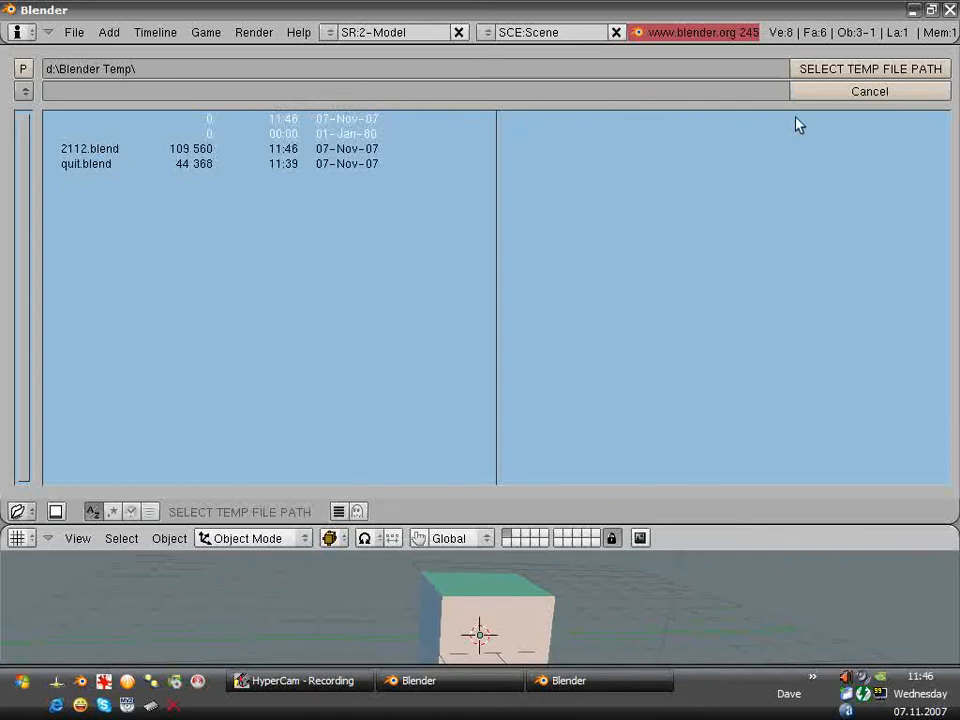
{"action": "mouse_move", "coordinate": [810, 107]}
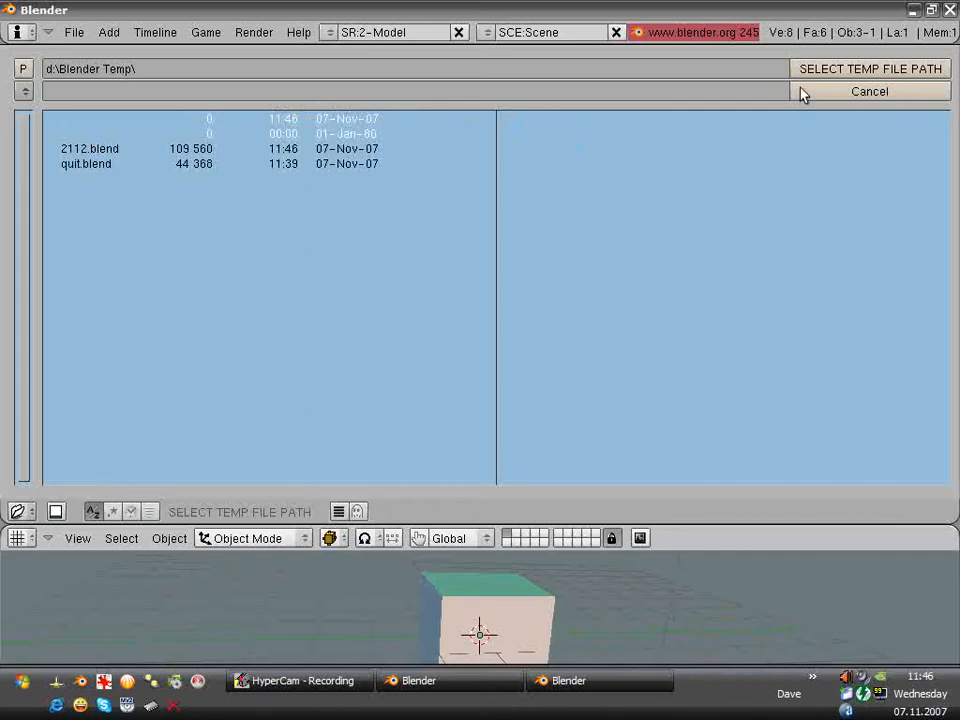
{"action": "left_click", "coordinate": [868, 91]}
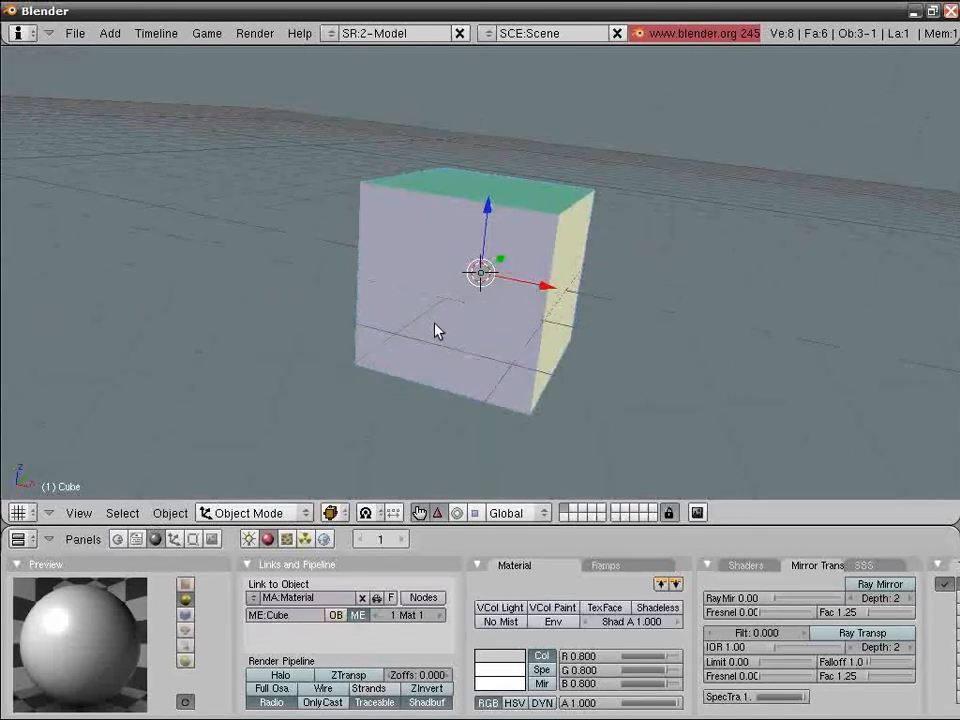
{"action": "mouse_move", "coordinate": [907, 300]}
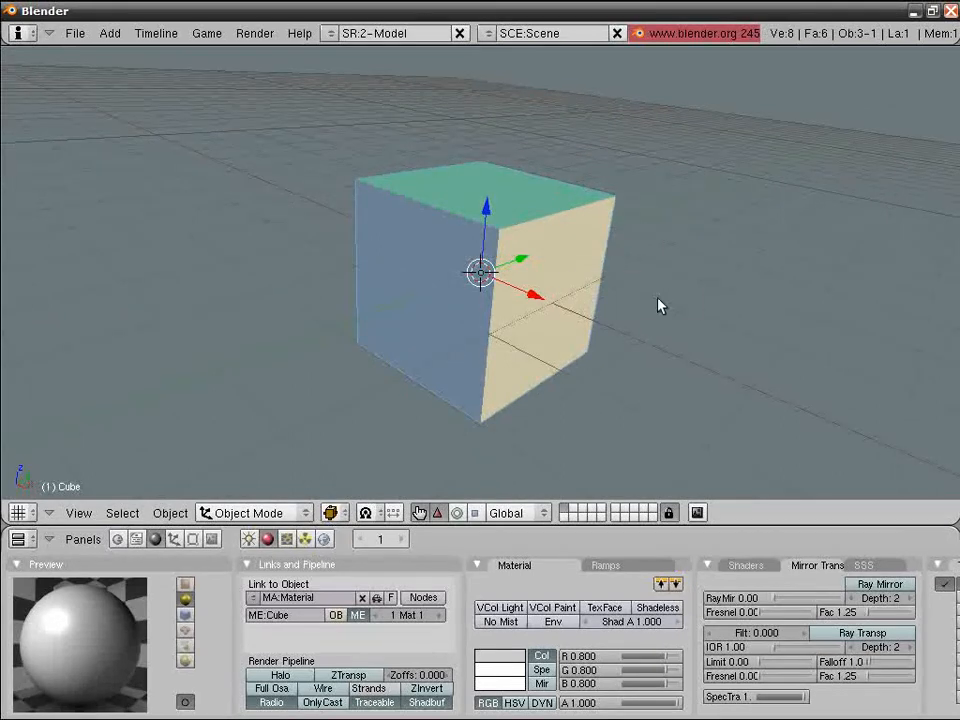
{"action": "mouse_move", "coordinate": [545, 305]}
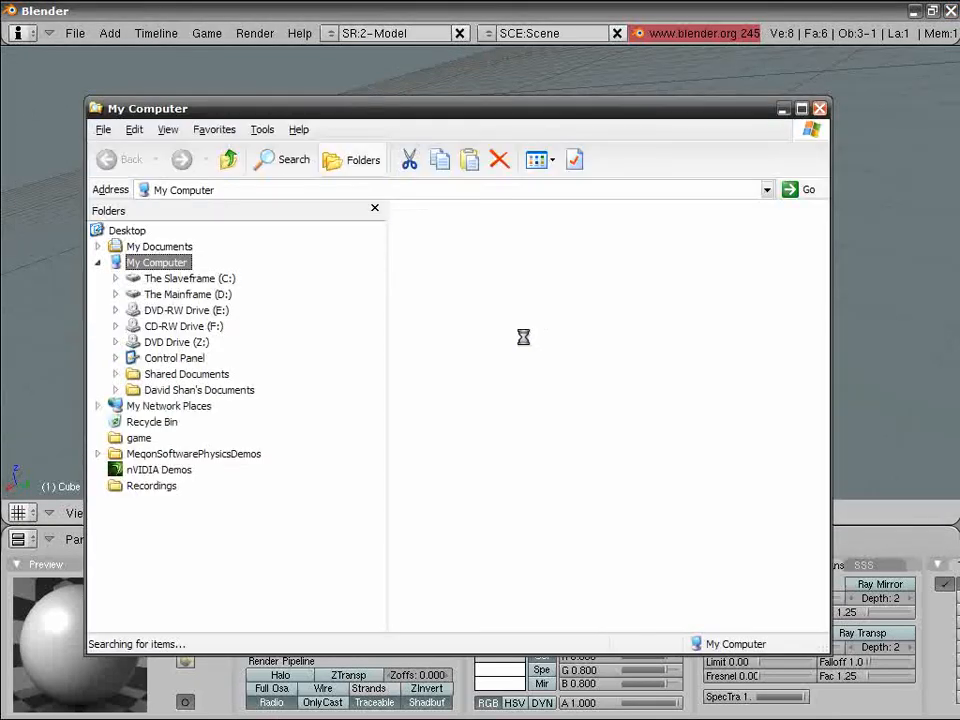
Browse to D:\Program Files\Blender Foundation\Blender\.blender and select .B.blend
{"action": "left_click", "coordinate": [188, 294]}
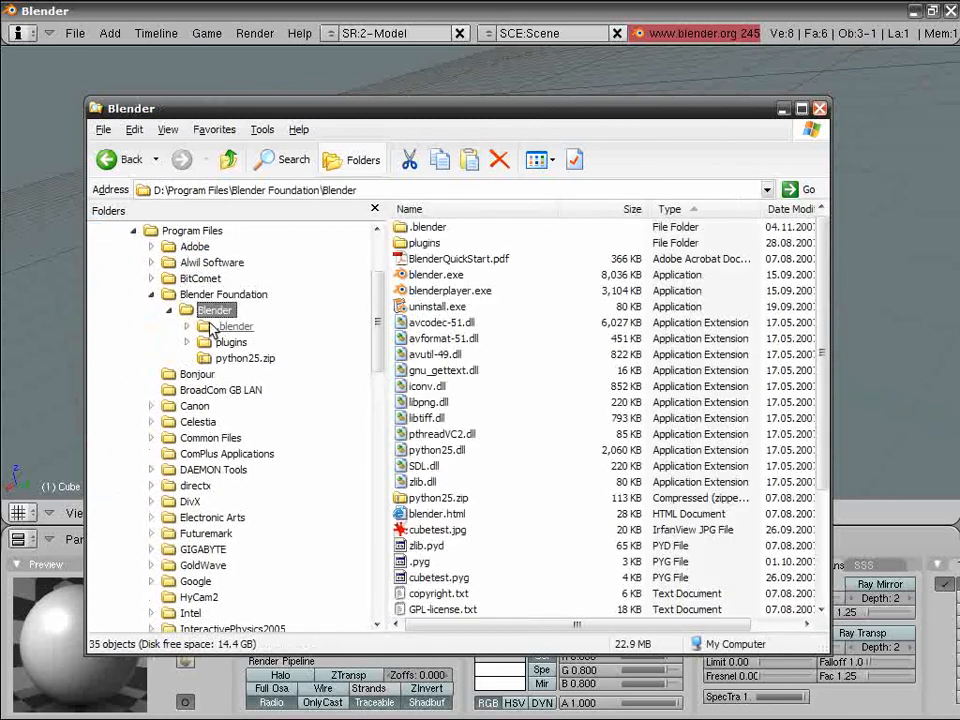
{"action": "left_click", "coordinate": [235, 326]}
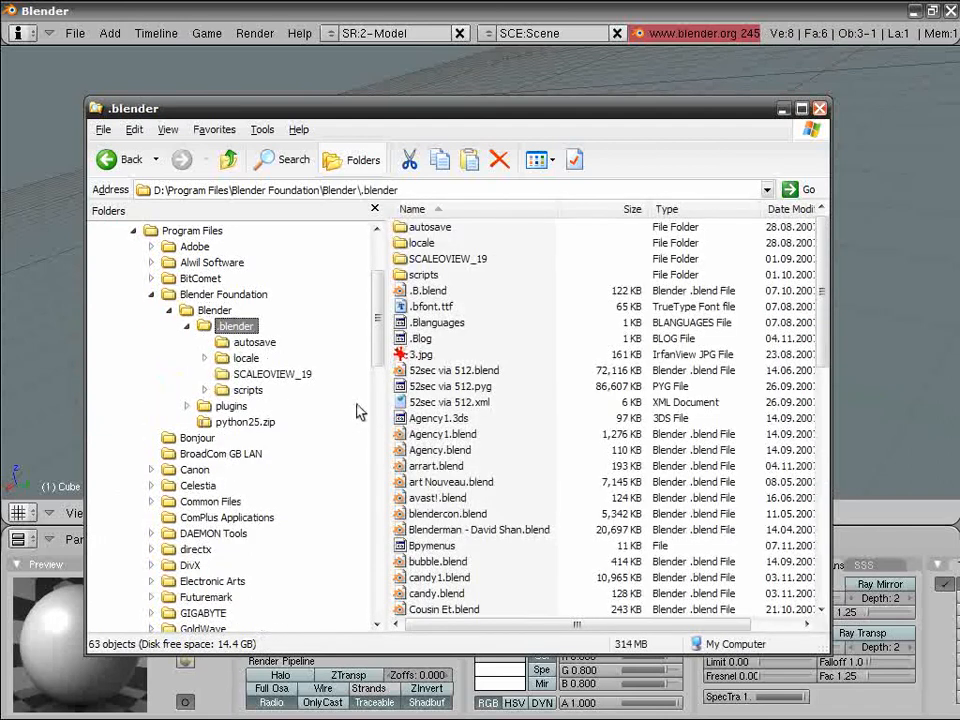
{"action": "mouse_move", "coordinate": [429, 291]}
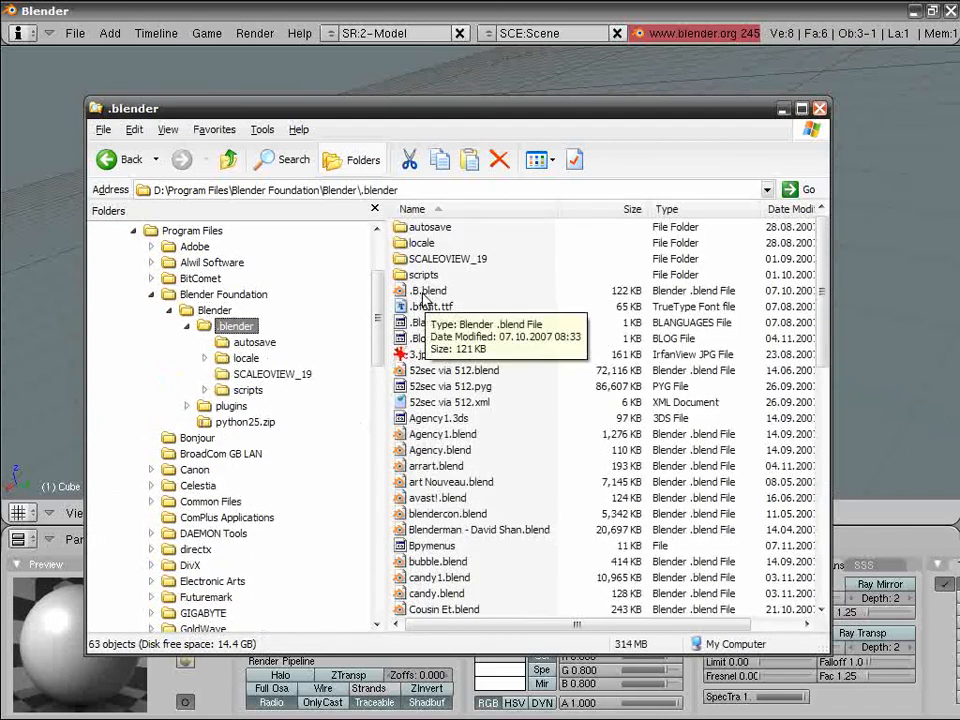
{"action": "left_click", "coordinate": [429, 290]}
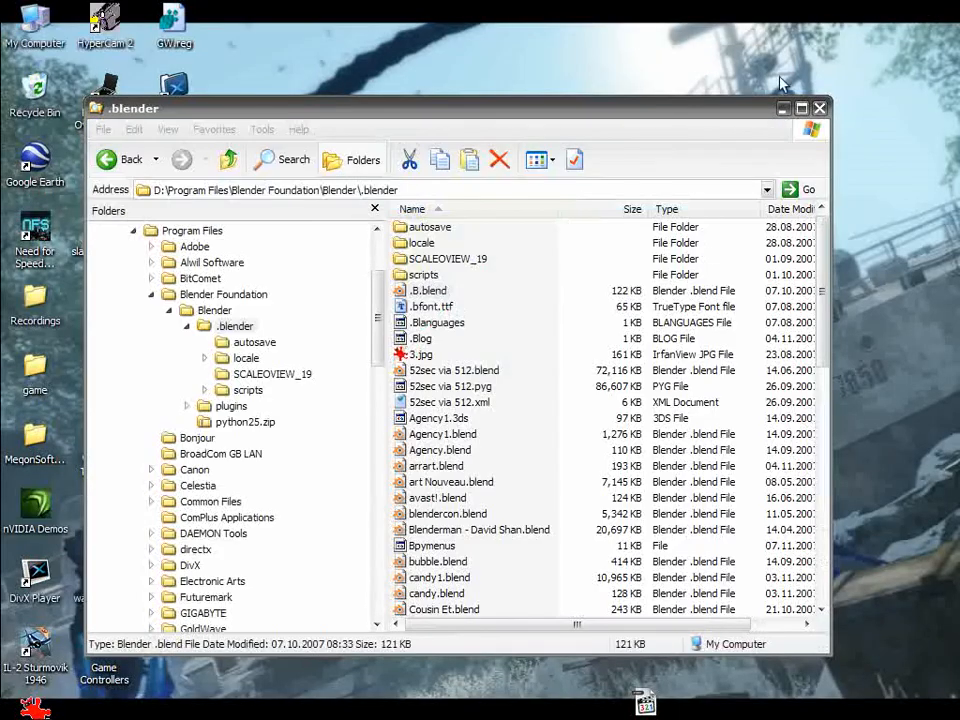
Close the .blender Explorer window to reveal the desktop
{"action": "left_click", "coordinate": [819, 108]}
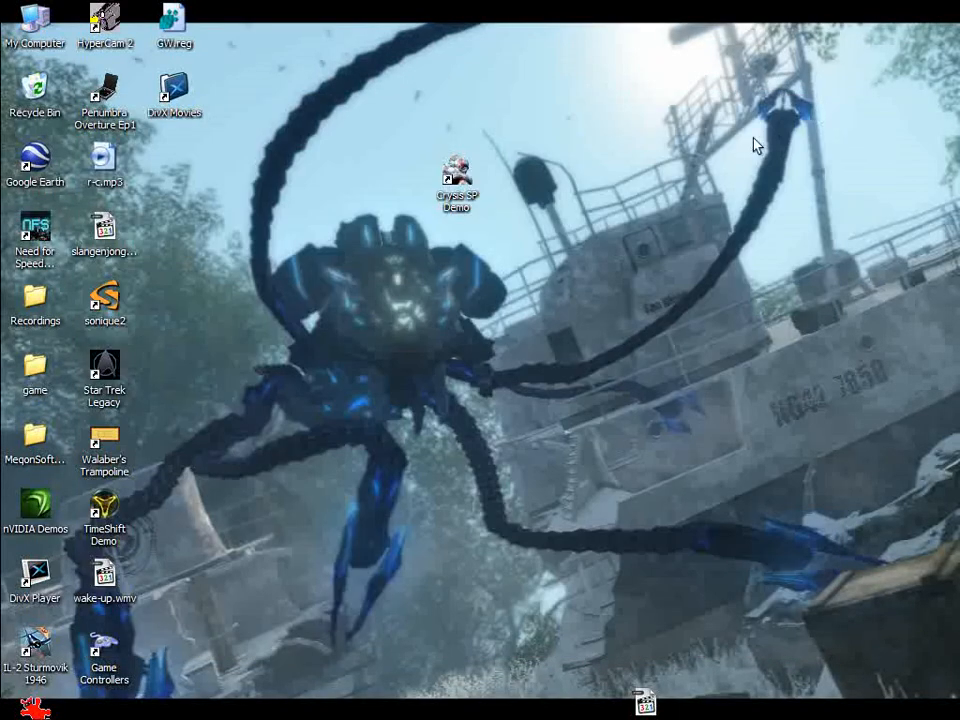
{"action": "mouse_move", "coordinate": [590, 175]}
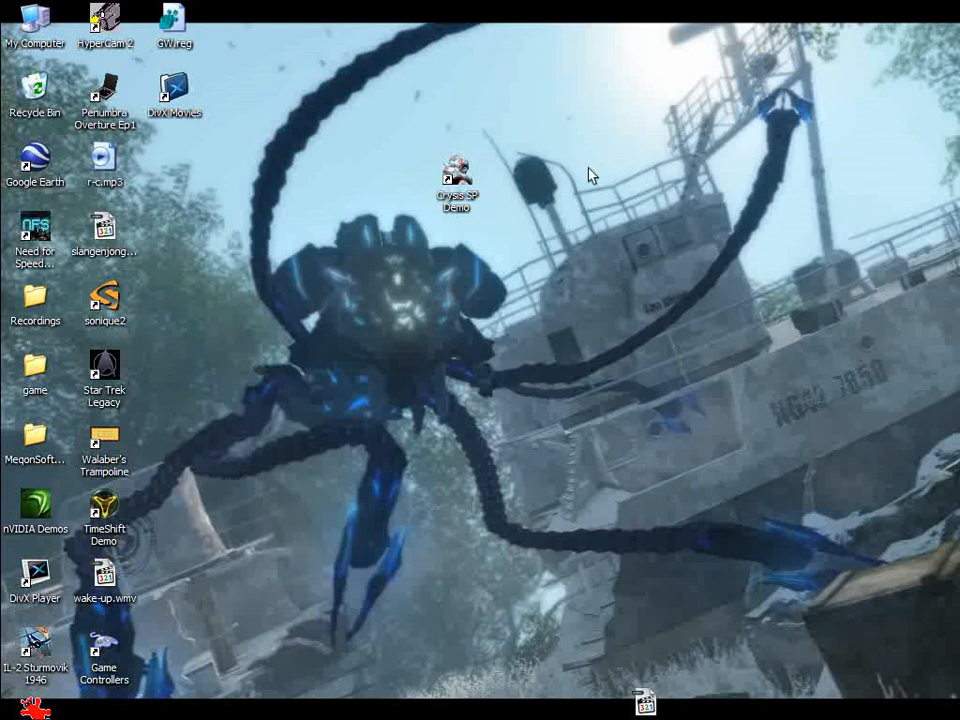
{"action": "mouse_move", "coordinate": [572, 158]}
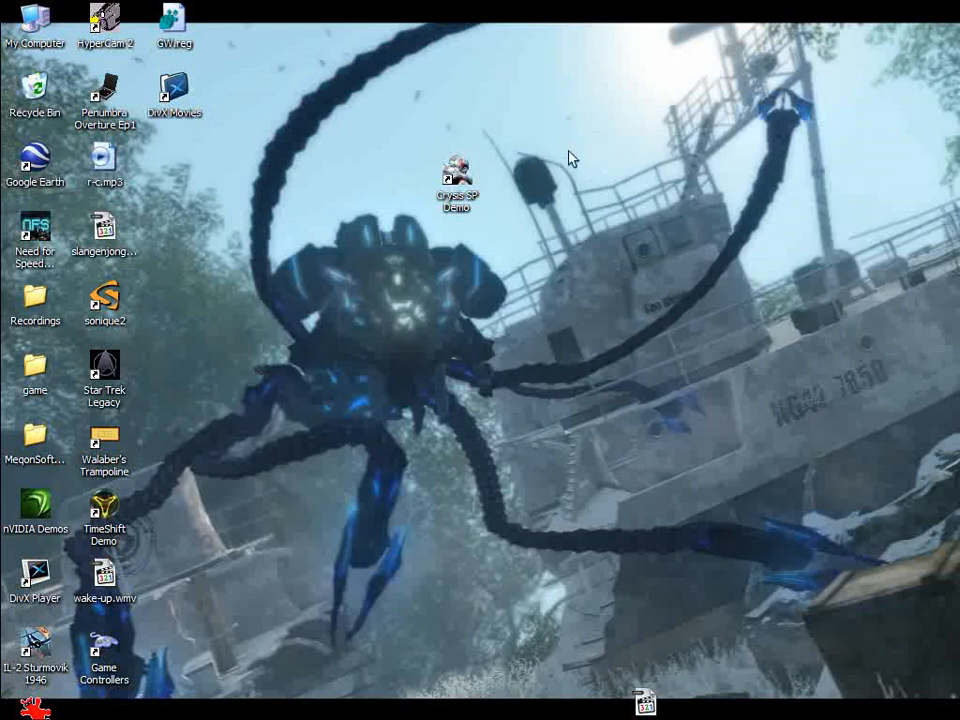